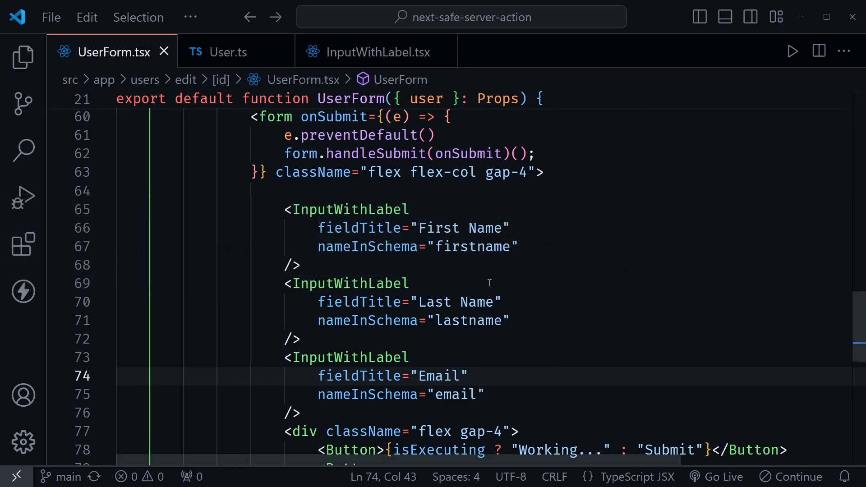
Highlight the nameInSchema uses and the useForm defaultValues configuration in UserForm.
left_click_drag(284, 209, 302, 265)
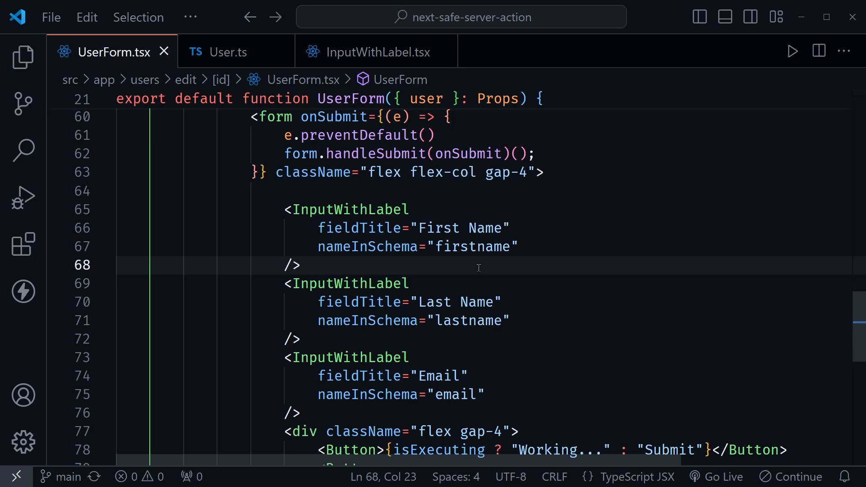
mouse_move(434, 264)
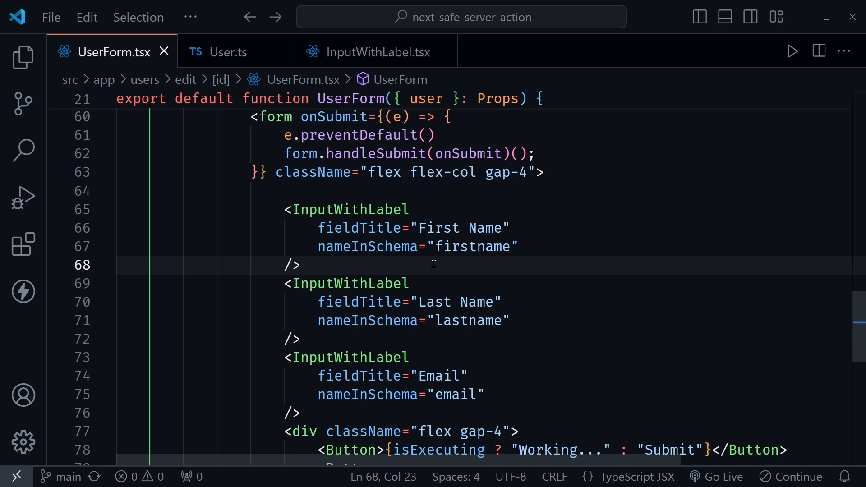
double_click(360, 227)
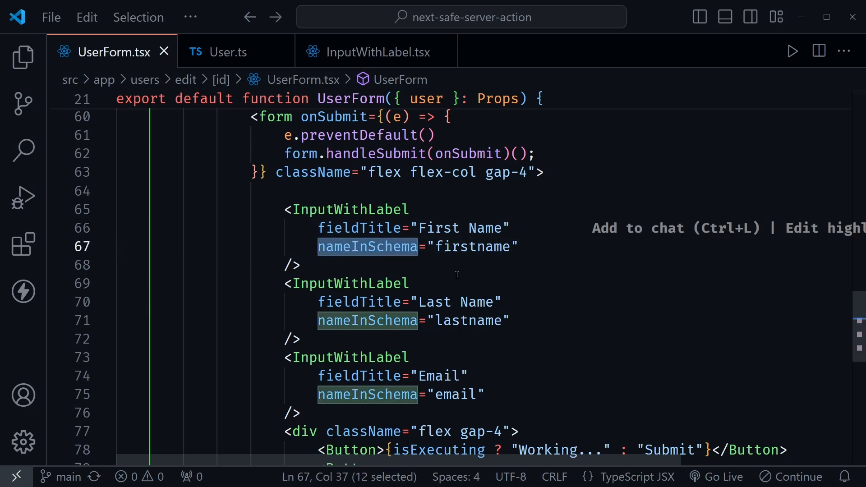
left_click(302, 266)
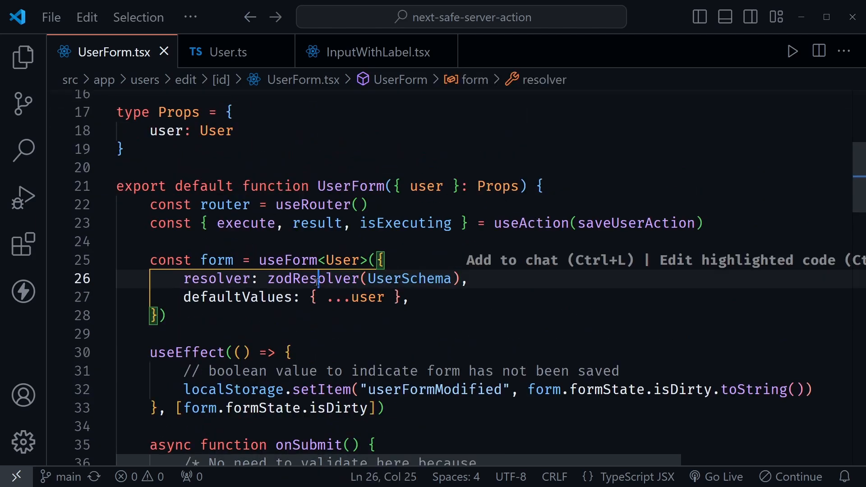
left_click(409, 298)
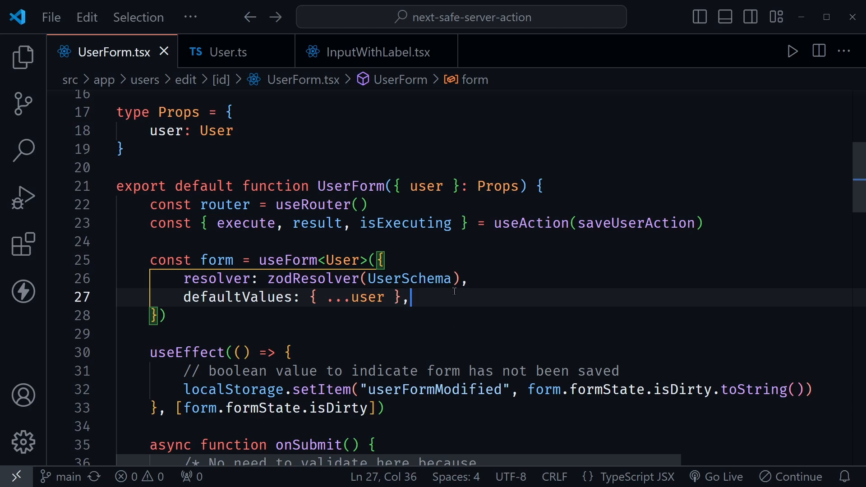
double_click(343, 260)
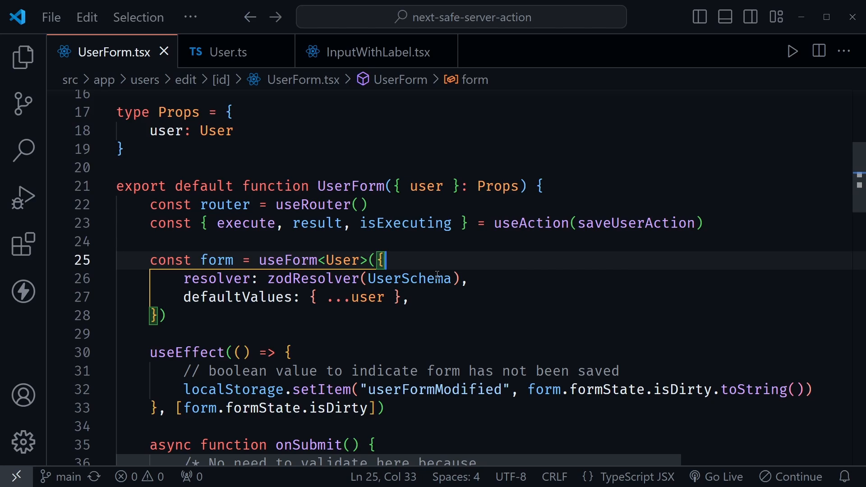
mouse_move(285, 284)
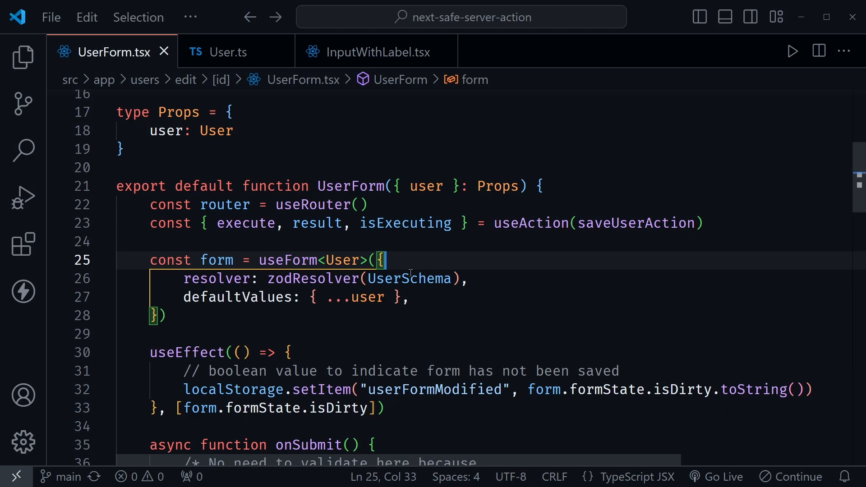
mouse_move(459, 253)
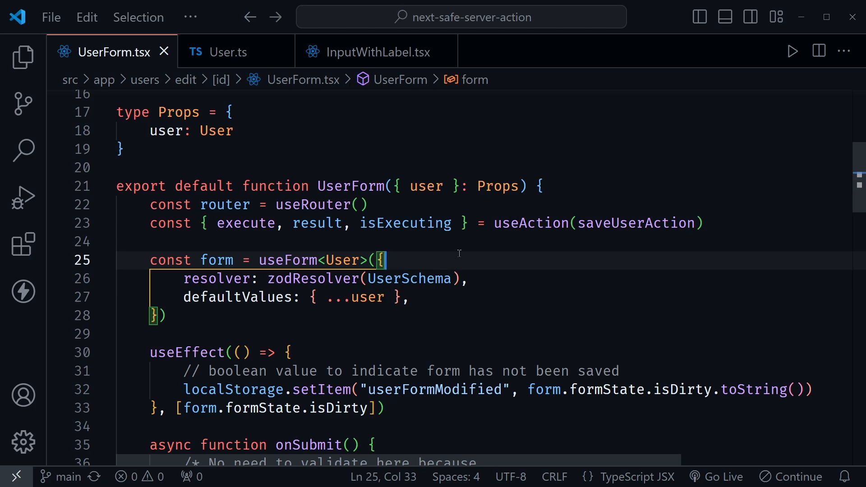
Misspell the First Name nameInSchema as 'firtname' and highlight nameInSchema occurrences.
scroll("down", 3)
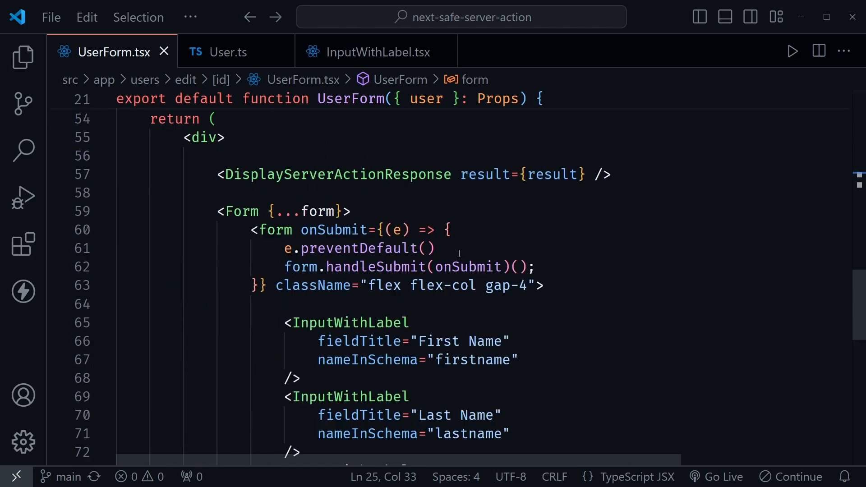
scroll("down", 3)
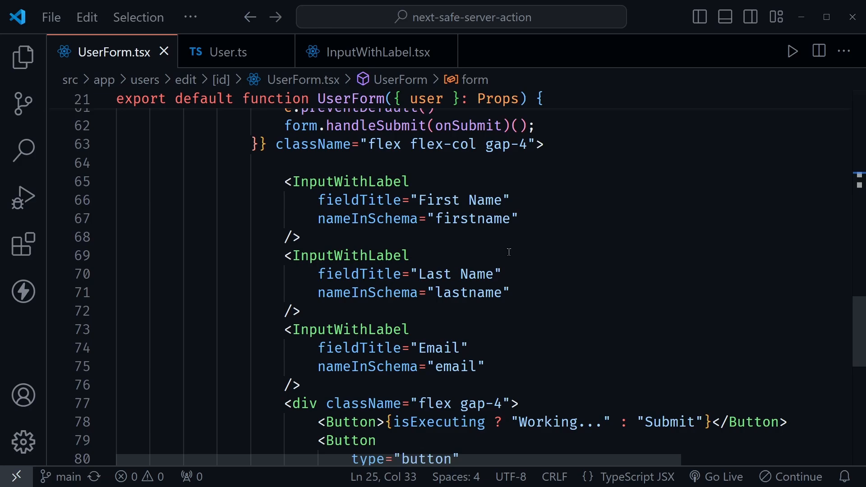
mouse_move(473, 225)
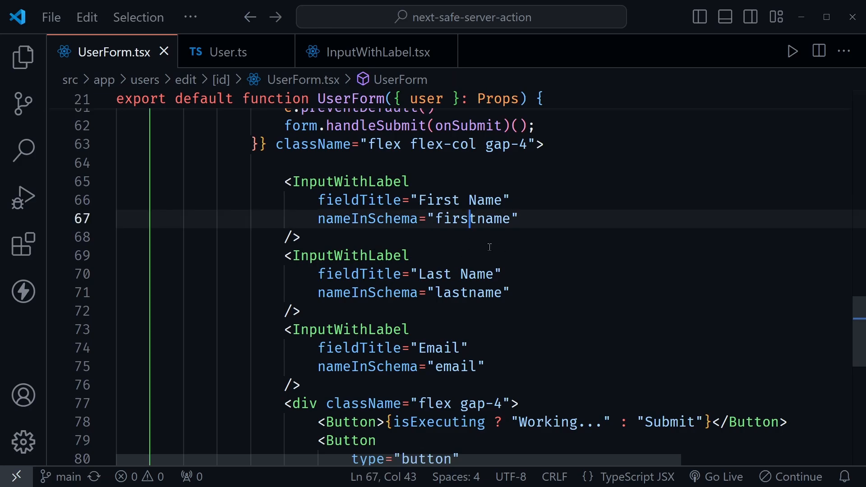
key("Backspace")
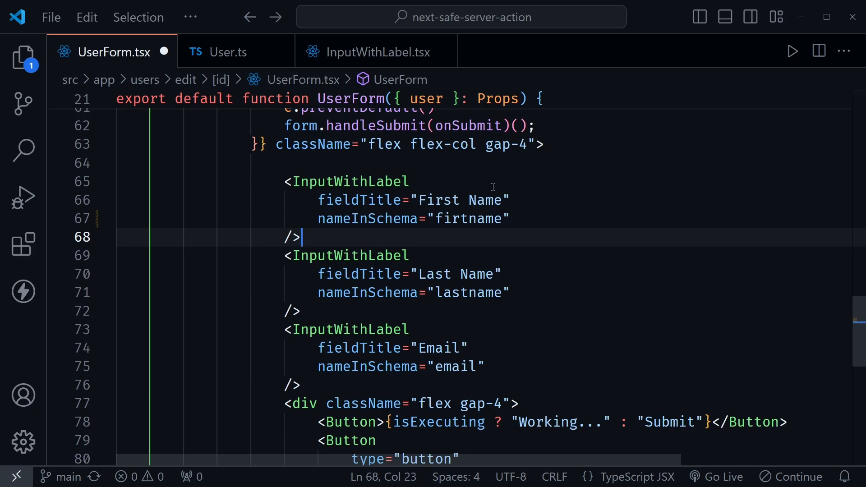
mouse_move(338, 205)
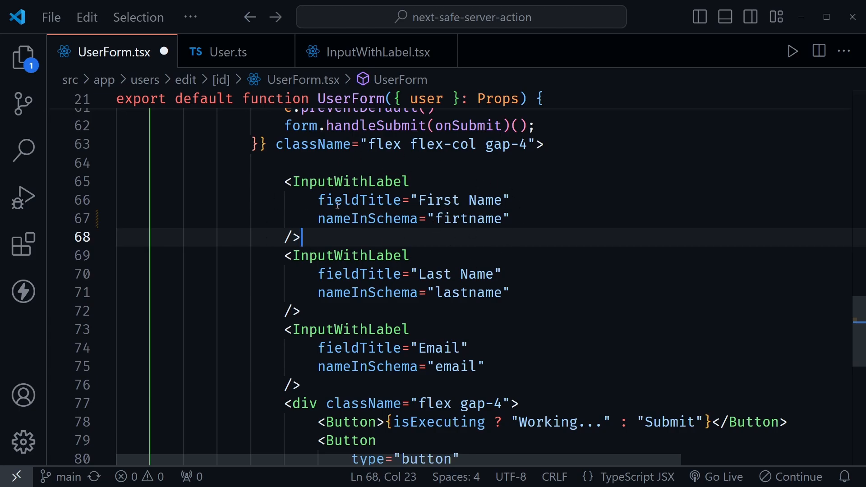
double_click(368, 219)
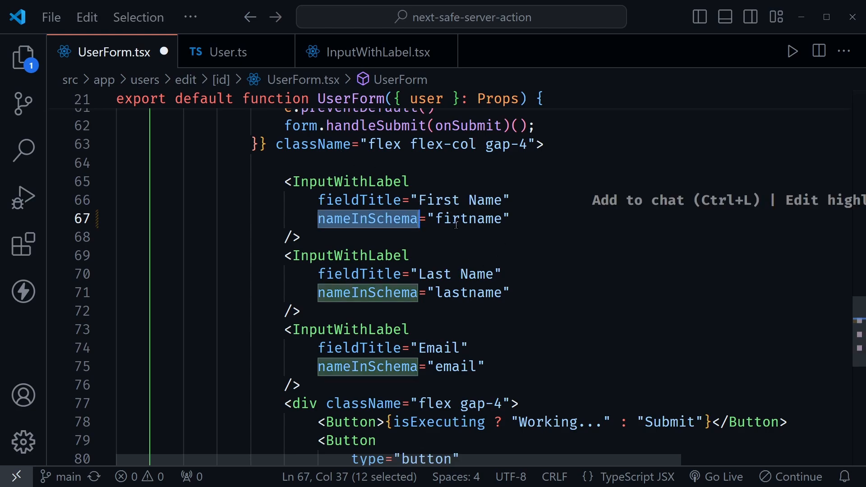
mouse_move(460, 228)
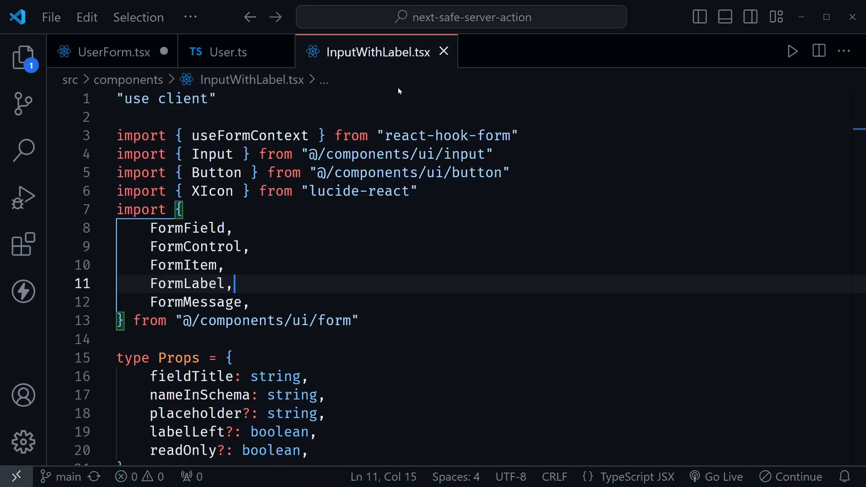
Rename the type to Props<T> and type nameInSchema as keyof T & string.
scroll("down", 3)
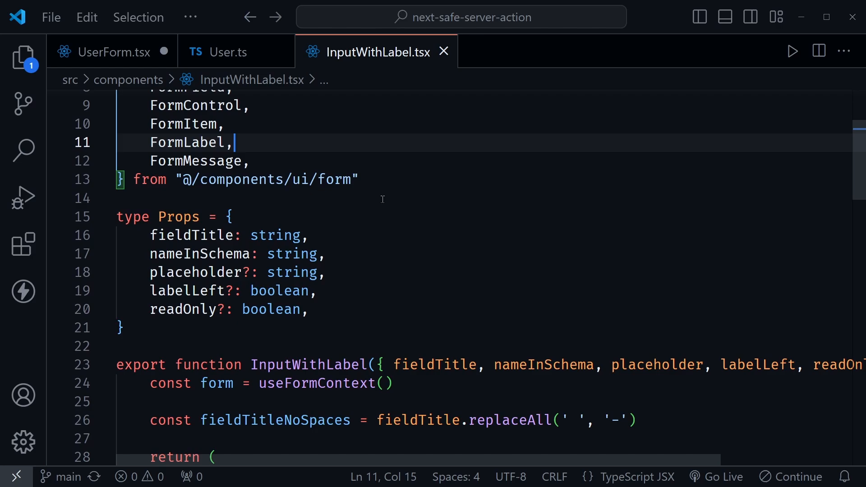
mouse_move(395, 235)
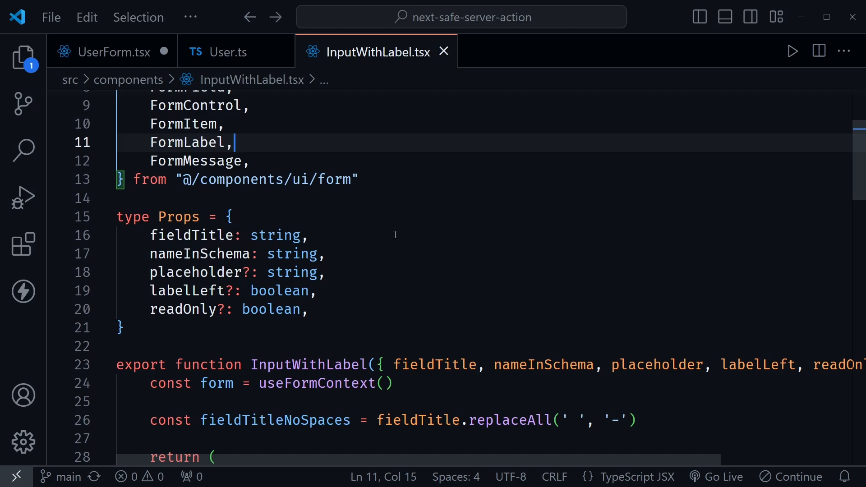
double_click(200, 254)
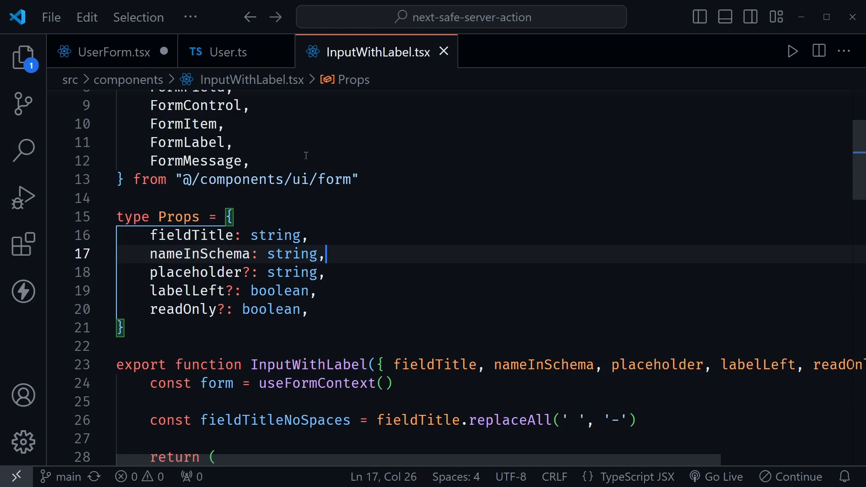
mouse_move(355, 272)
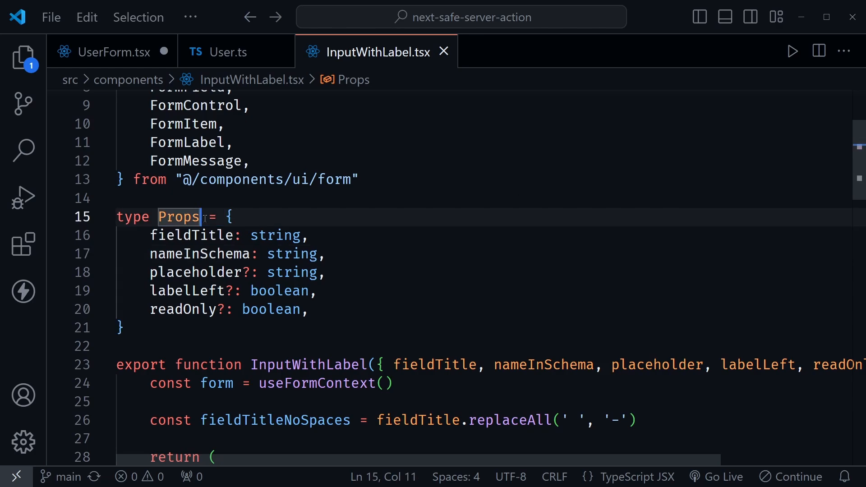
type("<T>")
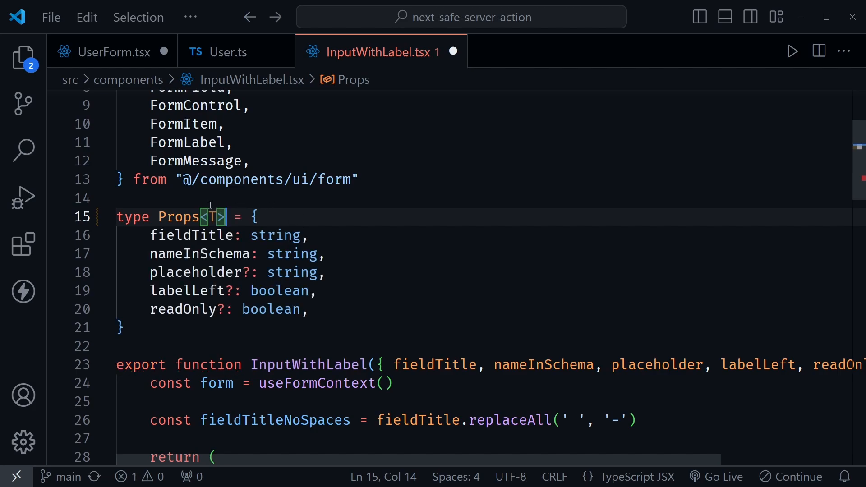
mouse_move(245, 186)
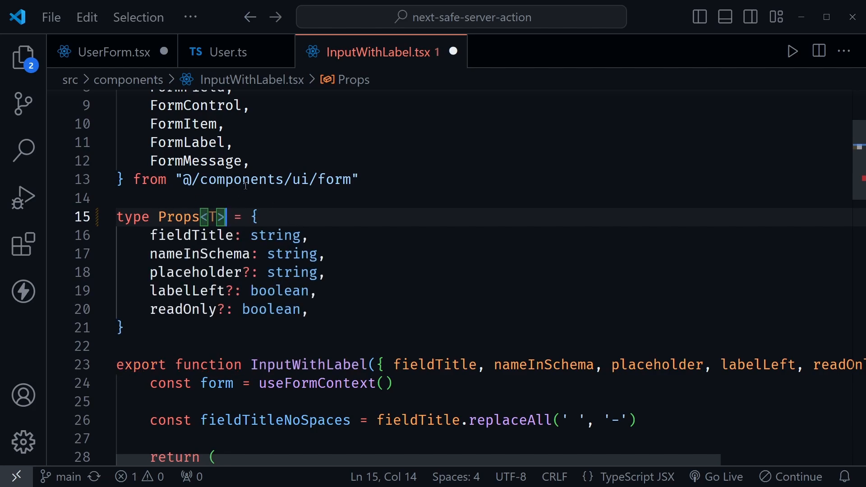
mouse_move(244, 179)
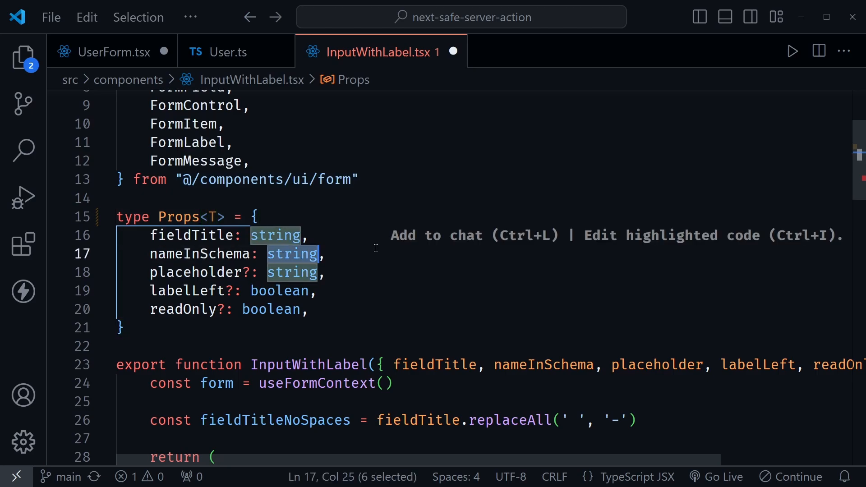
type("keyof T")
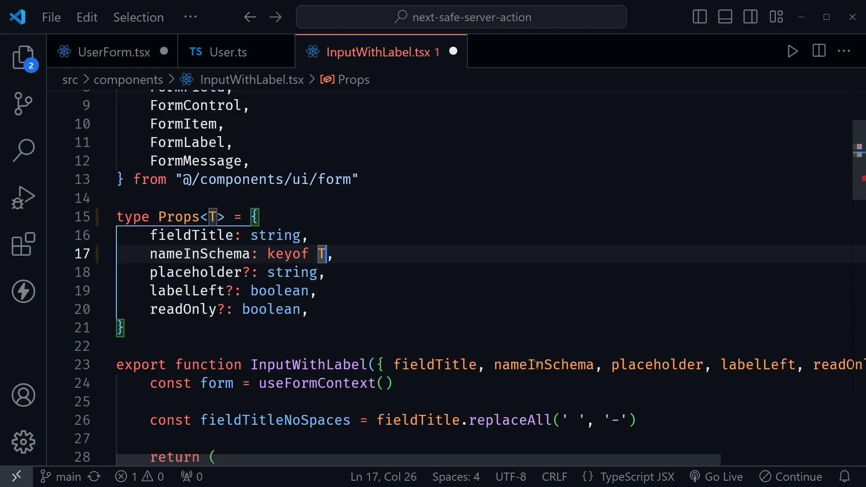
mouse_move(543, 365)
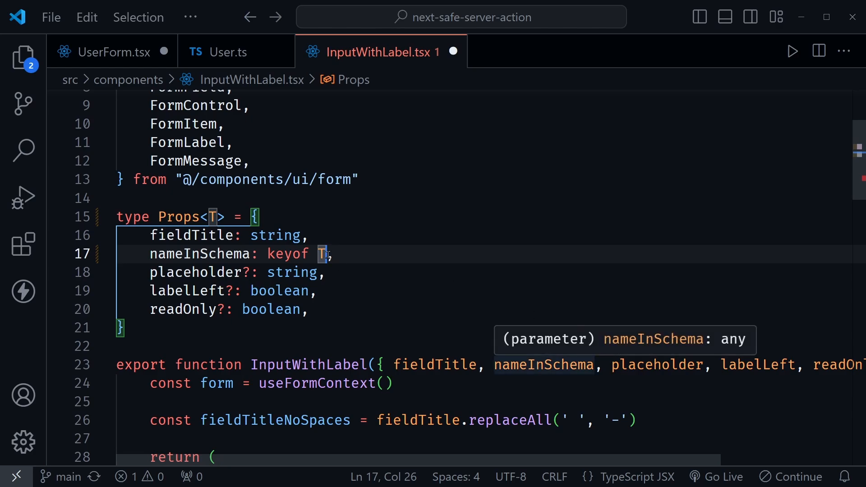
type("&")
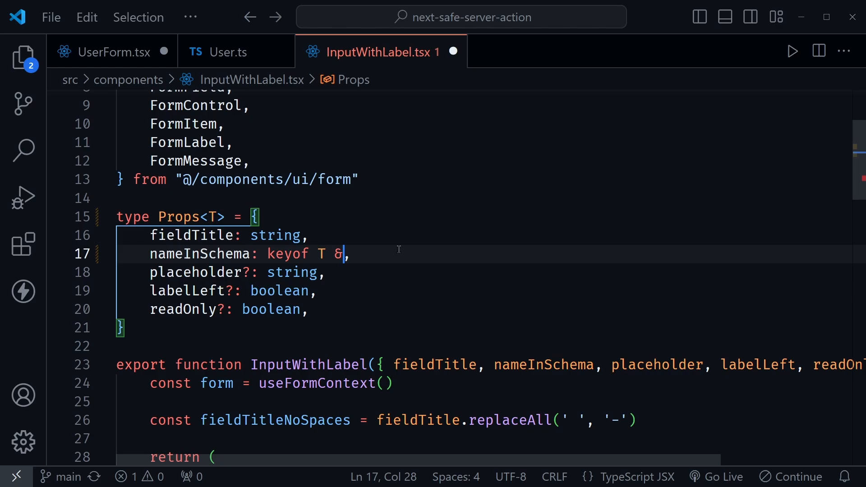
type("string")
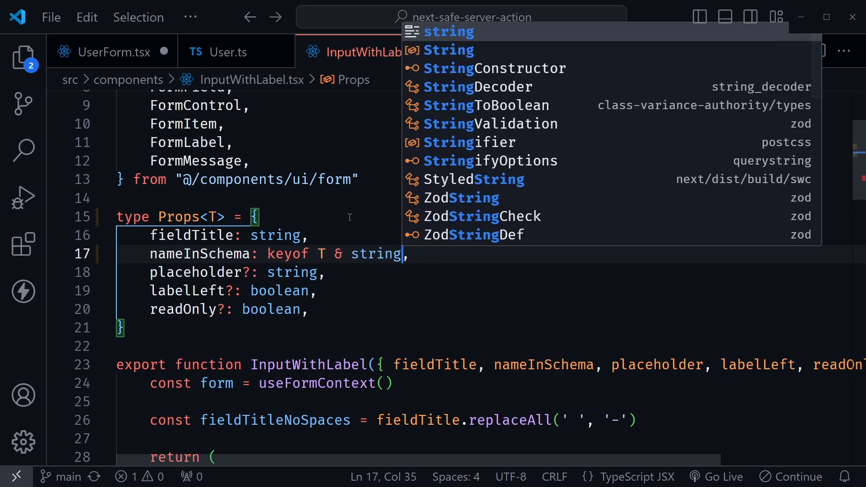
key("Escape")
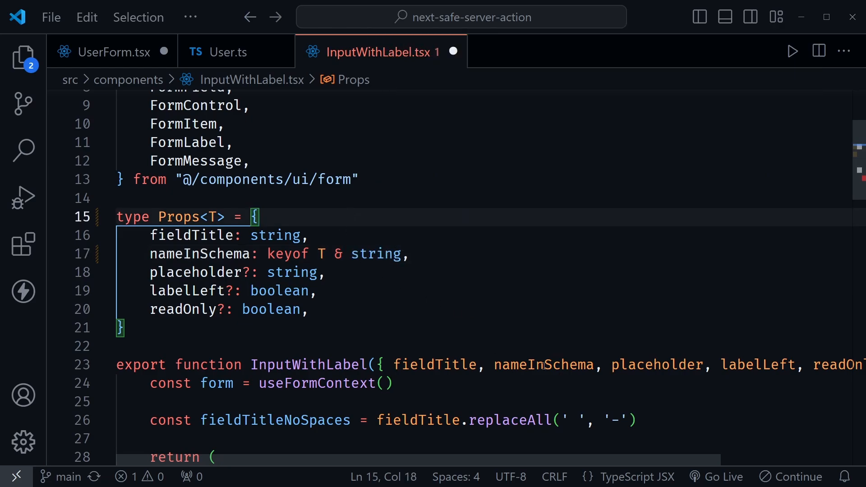
mouse_move(543, 365)
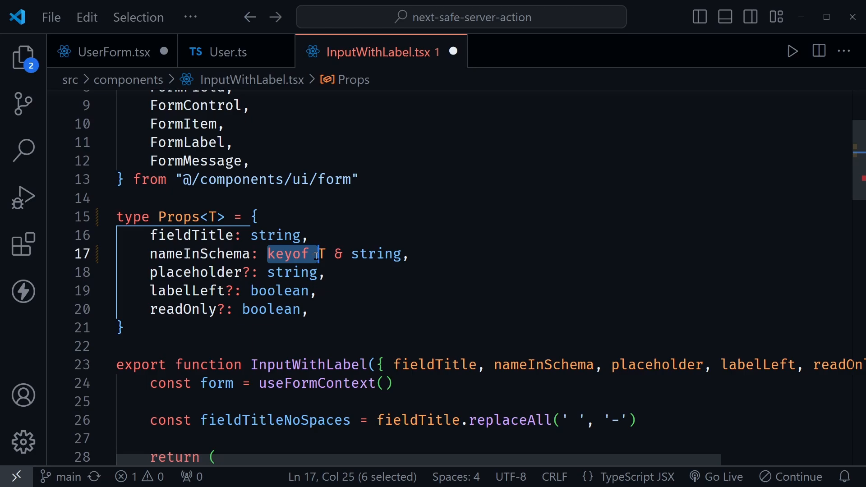
left_click(326, 273)
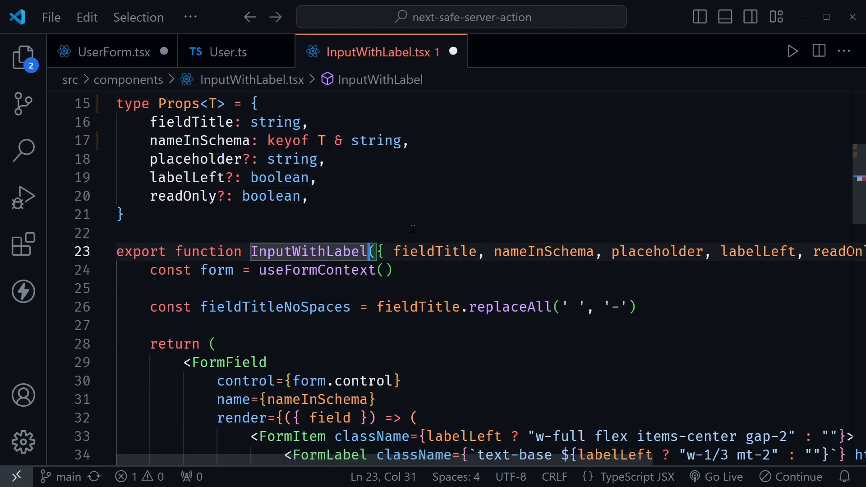
Declare the component as InputWithLabel<T> and annotate its props parameter as Props<T>.
type("<")
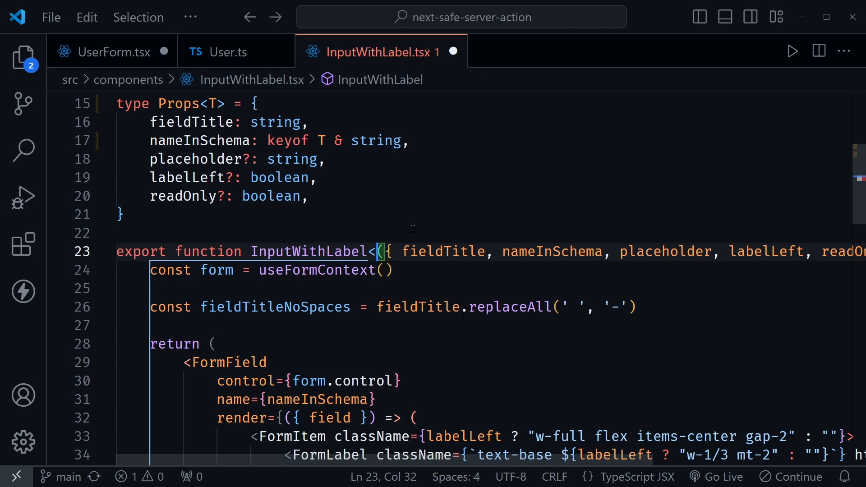
type("T>")
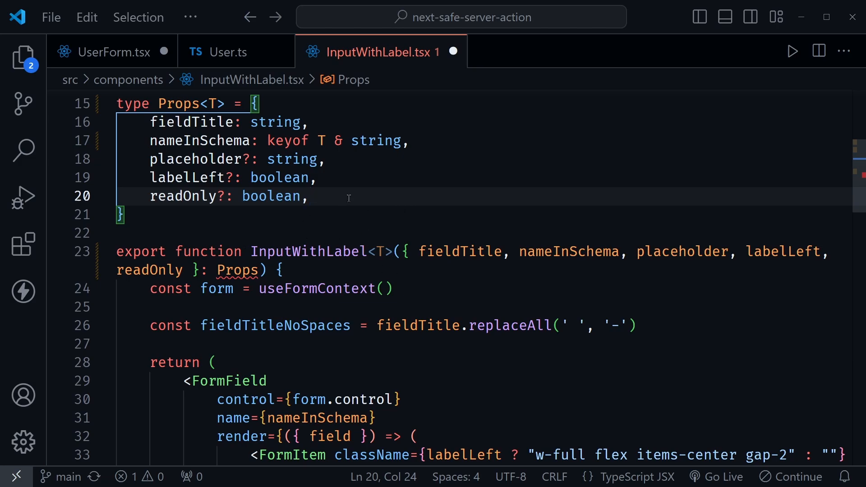
left_click(237, 270)
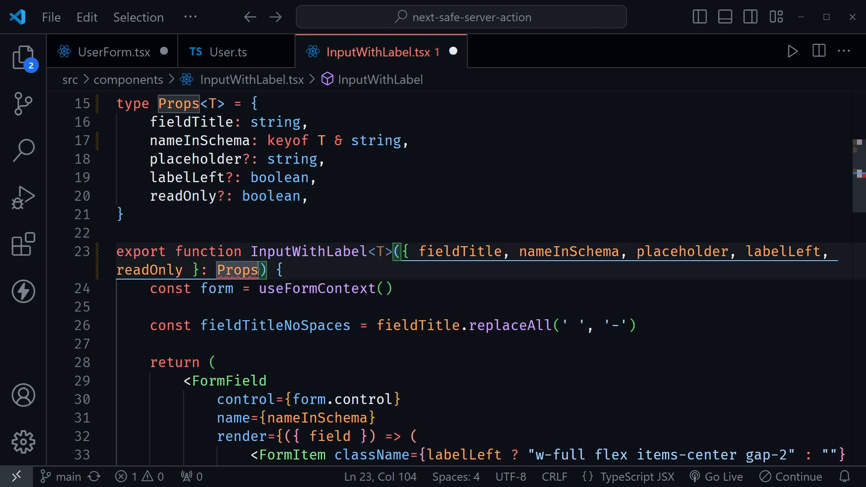
type("<T>")
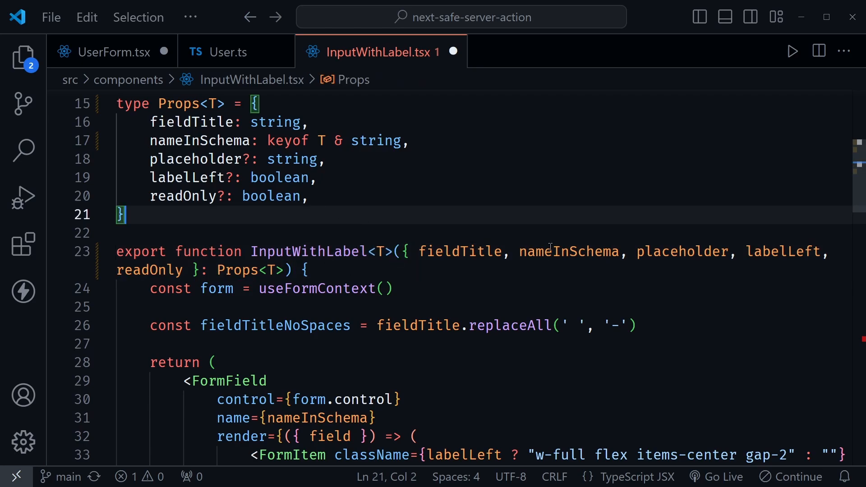
mouse_move(553, 251)
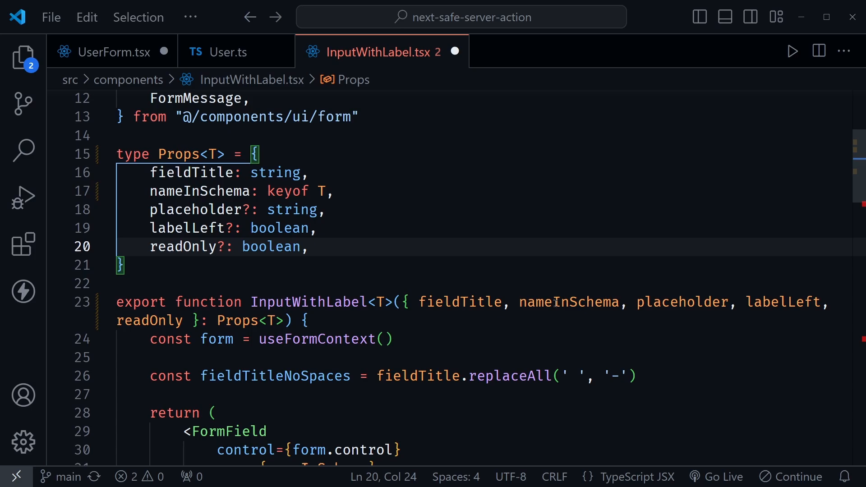
mouse_move(568, 301)
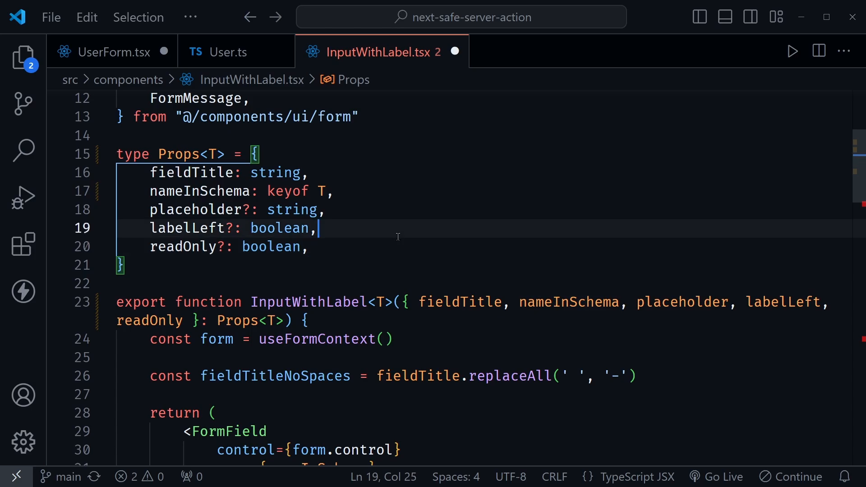
Append '& string' to the nameInSchema key type in the props.
scroll("down", 3)
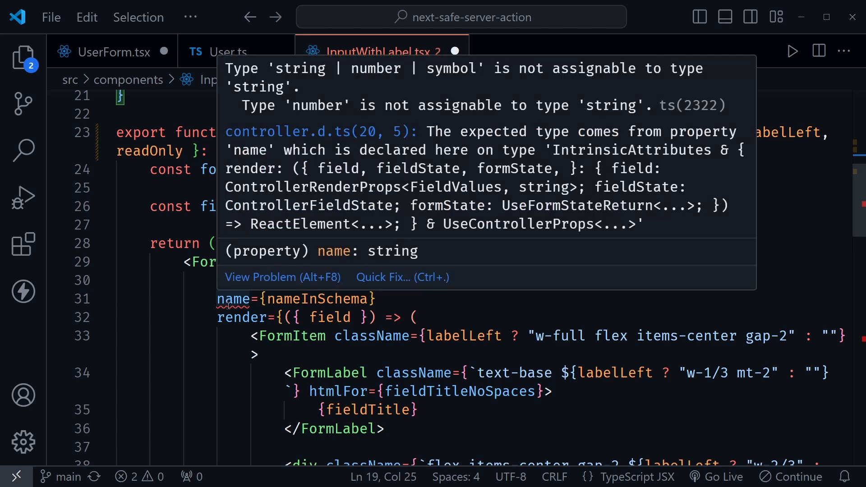
mouse_move(405, 80)
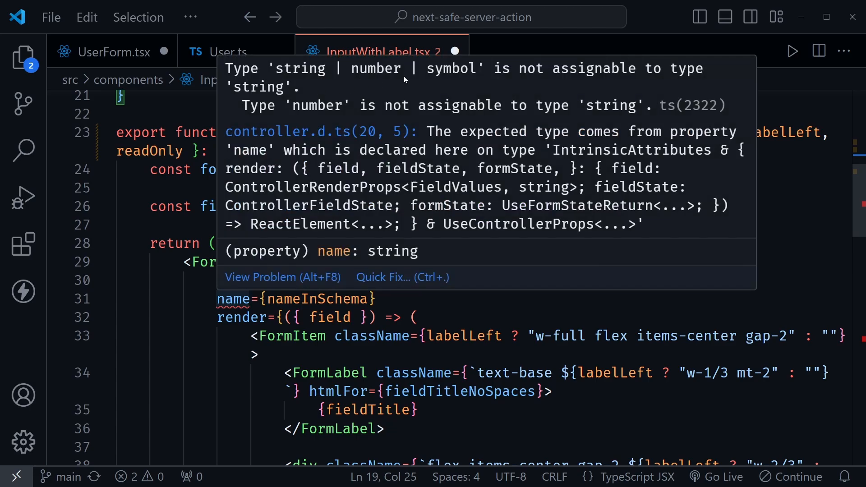
mouse_move(344, 256)
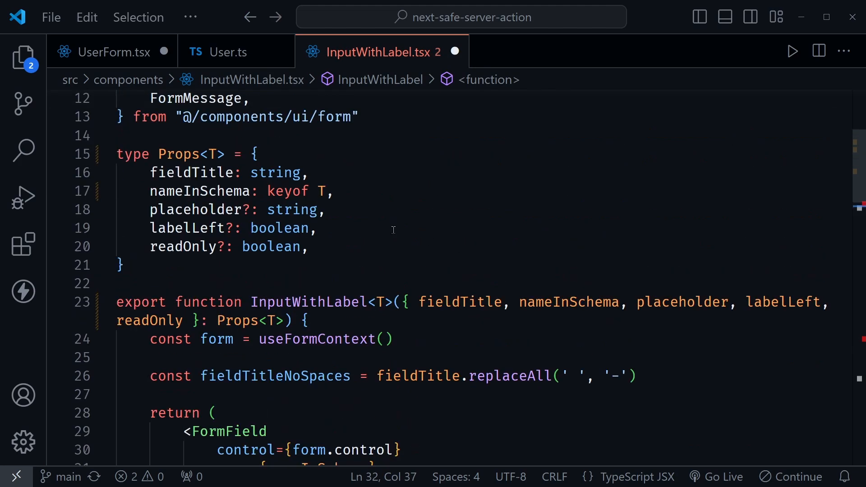
left_click(331, 191)
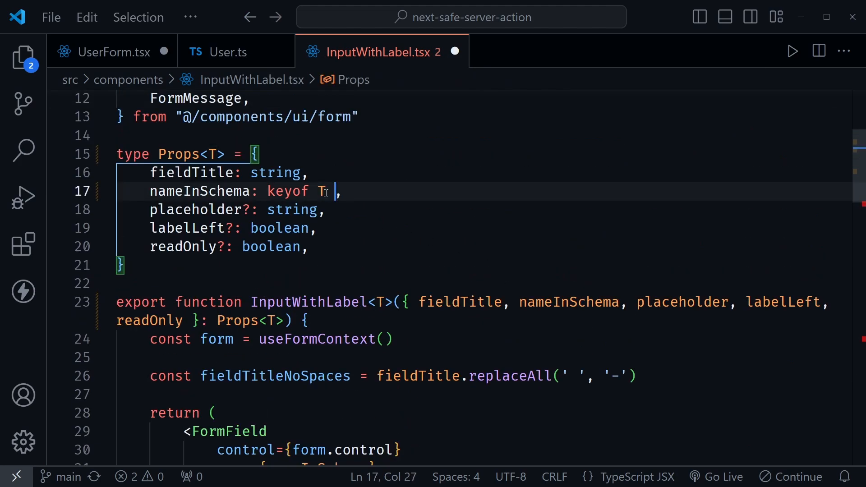
type("& string,")
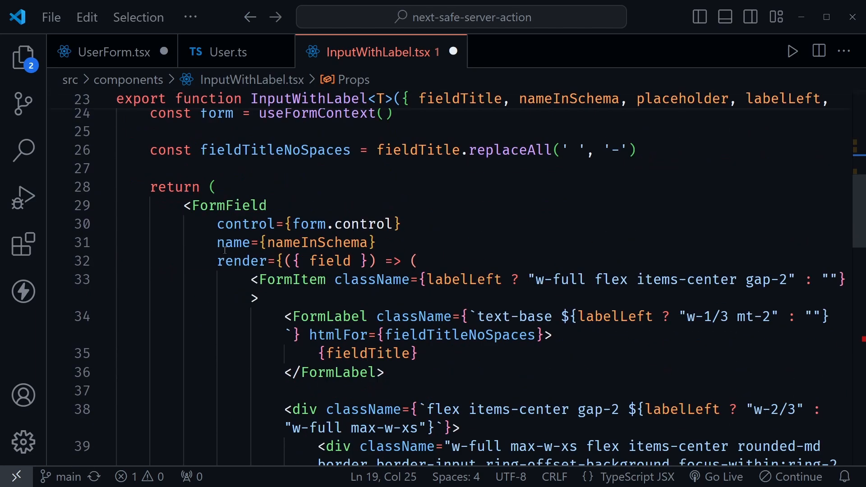
mouse_move(314, 243)
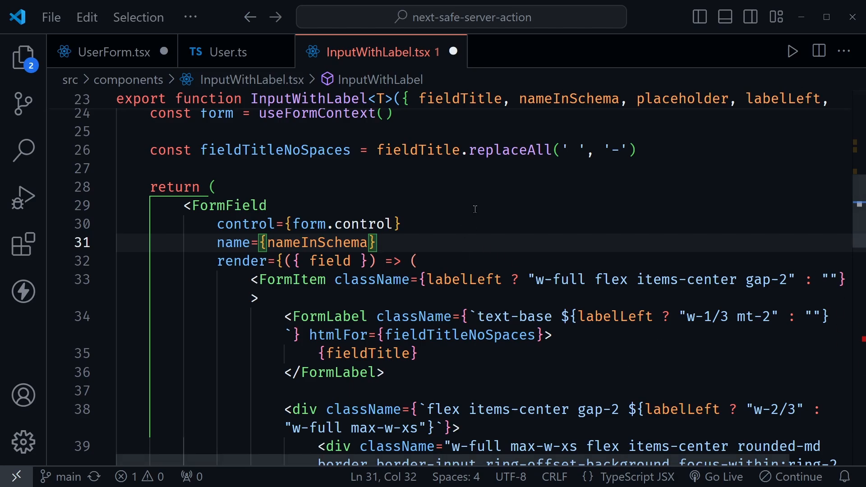
Pass nameInSchema.toString() to the clear button's setValue call.
scroll("down", 3)
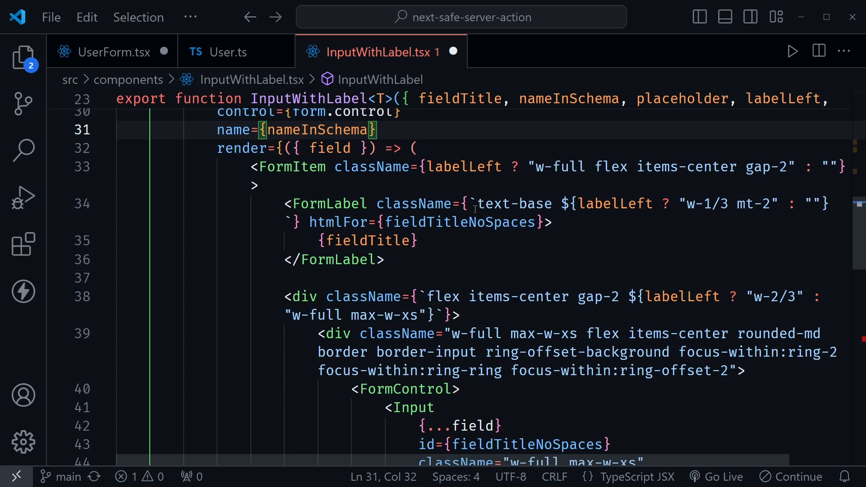
scroll("down", 3)
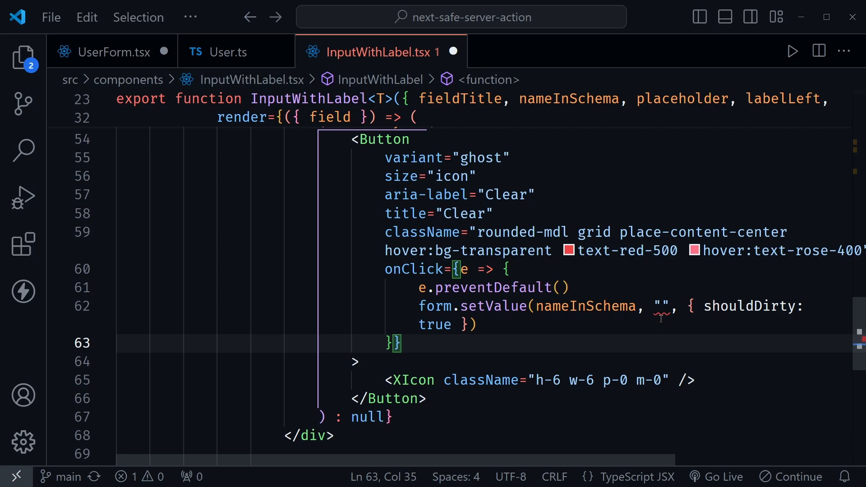
mouse_move(661, 313)
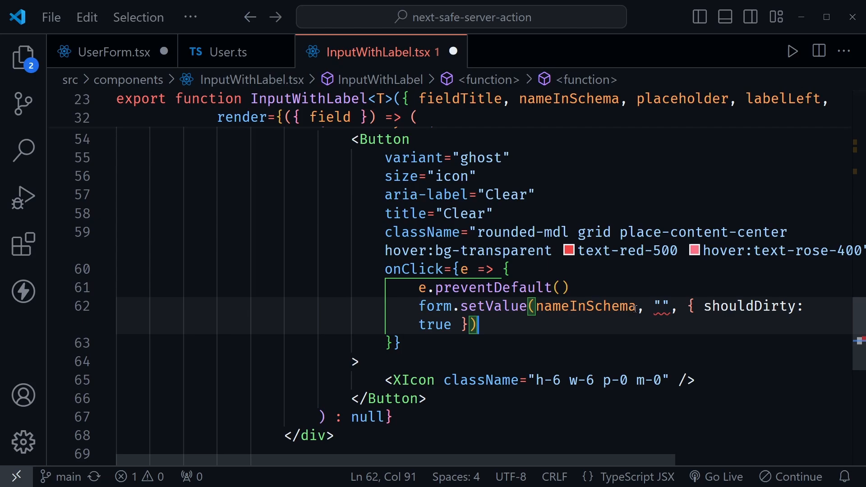
double_click(584, 306)
type(".")
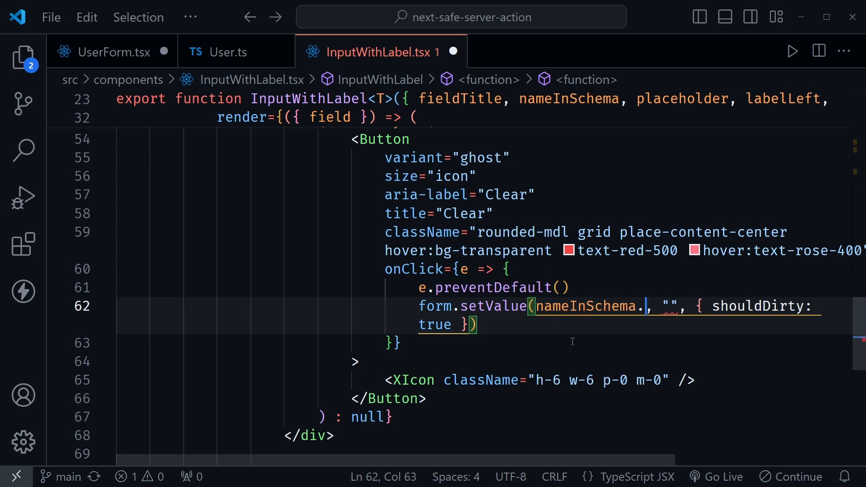
type("toS")
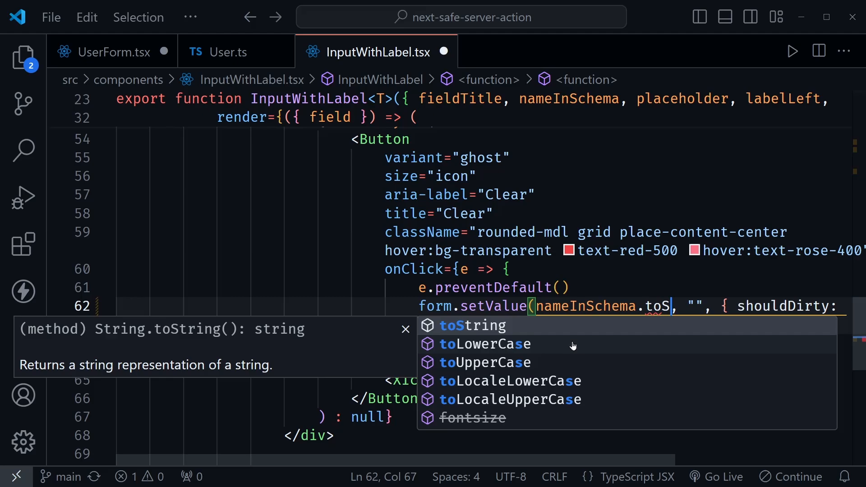
left_click(473, 326)
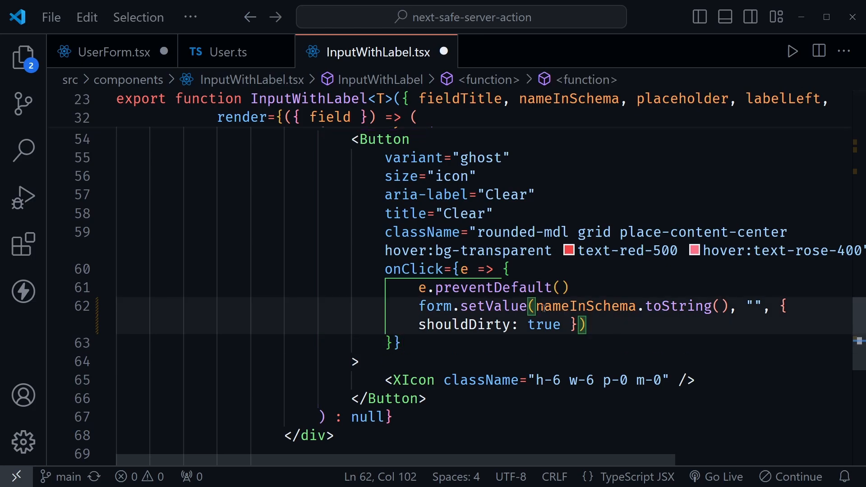
double_click(589, 306)
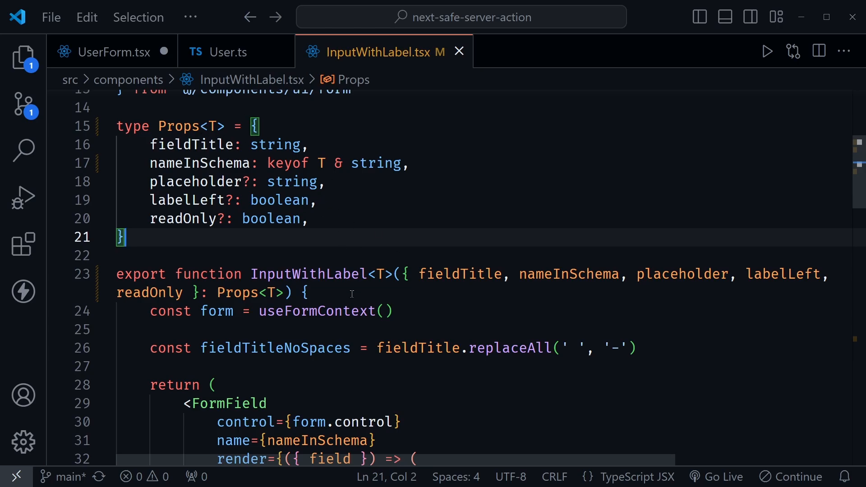
mouse_move(429, 137)
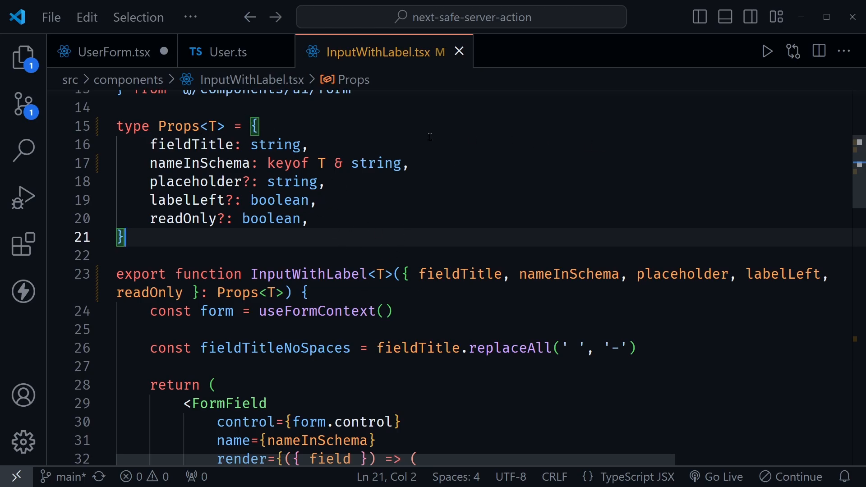
Inspect the UserSchema fields in User.ts, then return to UserForm.tsx.
left_click(228, 52)
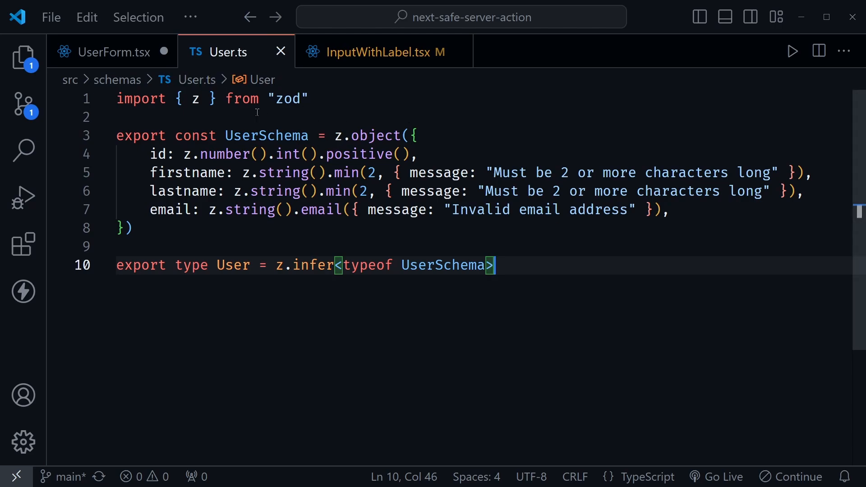
mouse_move(377, 105)
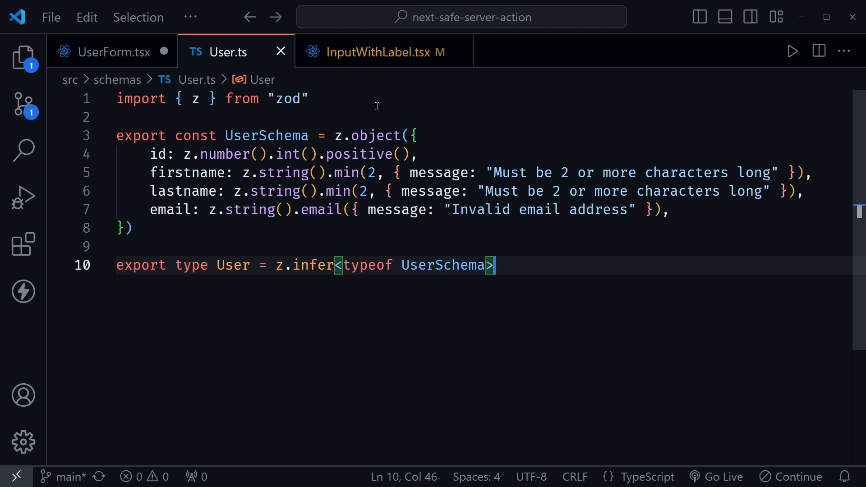
mouse_move(358, 115)
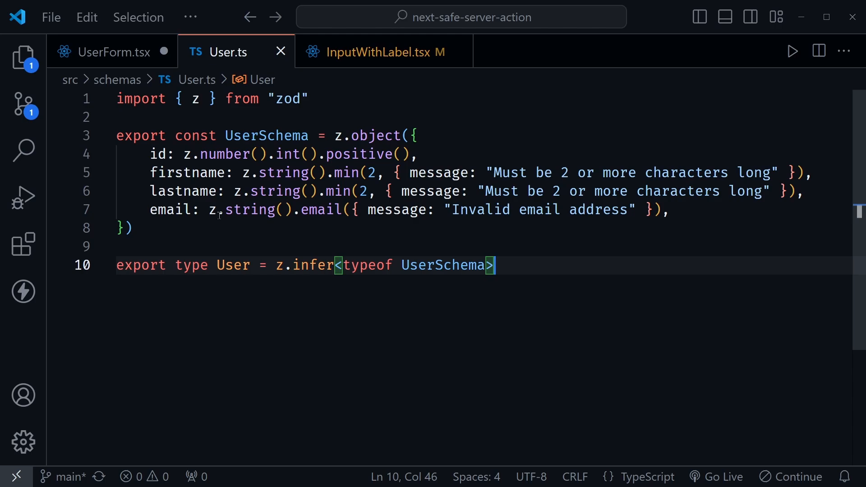
double_click(184, 191)
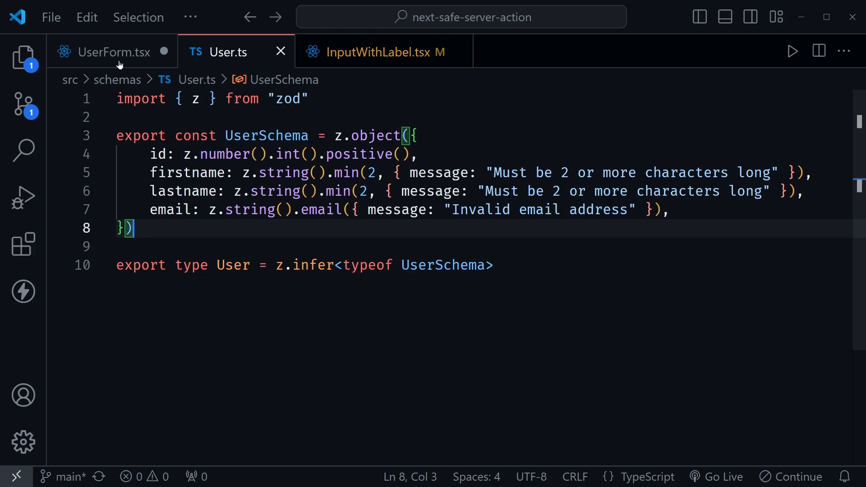
left_click(113, 52)
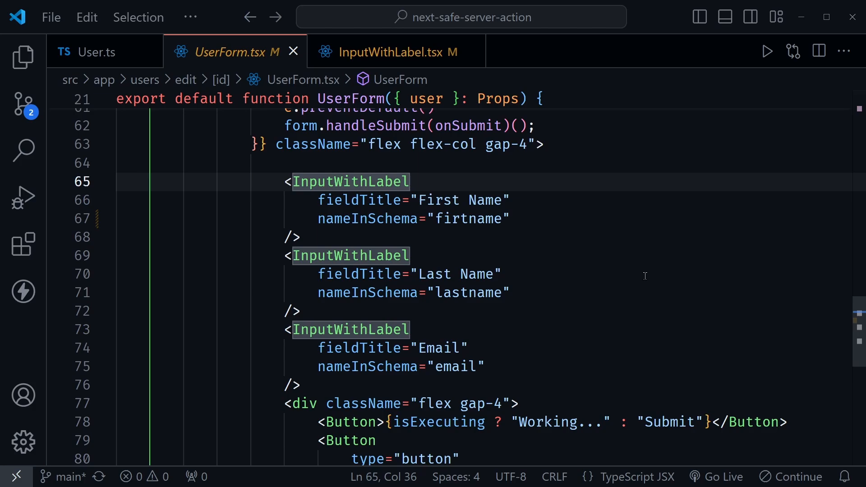
Give the First Name InputWithLabel a <User> type argument and correct nameInSchema to 'firstname'.
type("<")
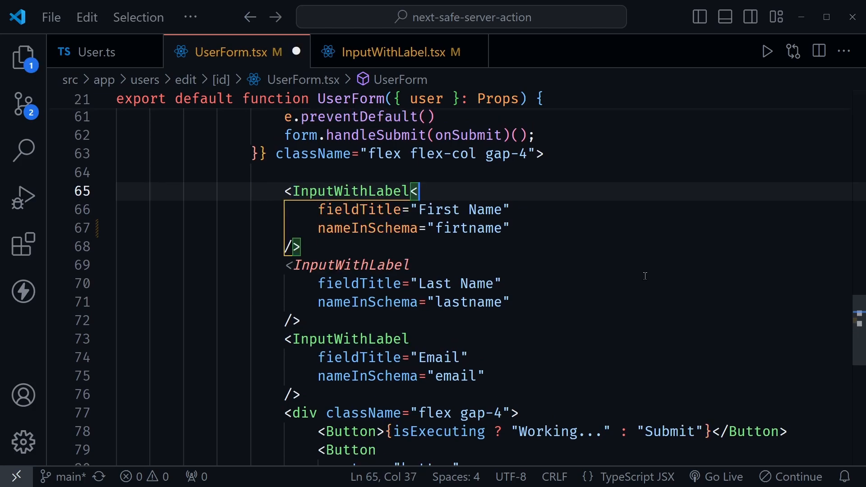
type("User>")
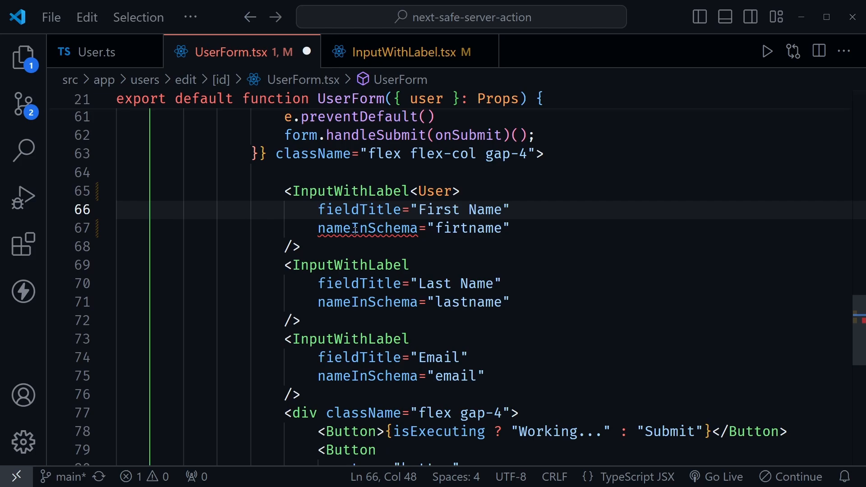
mouse_move(450, 254)
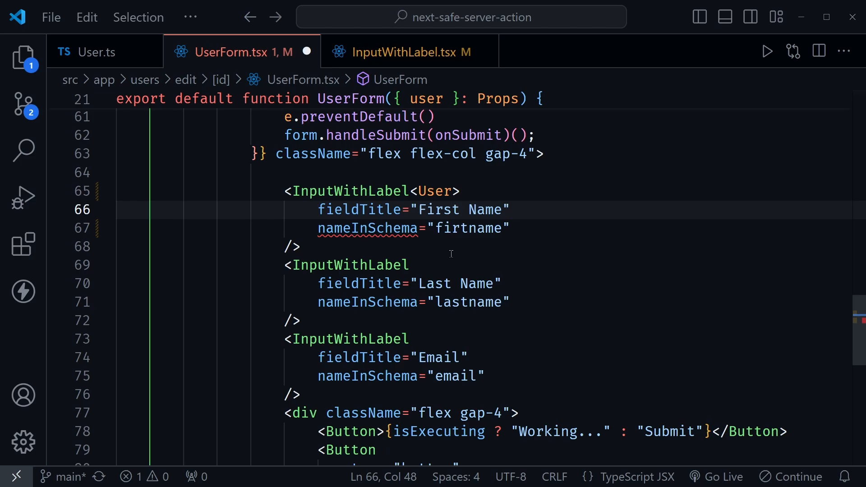
mouse_move(456, 233)
type("s")
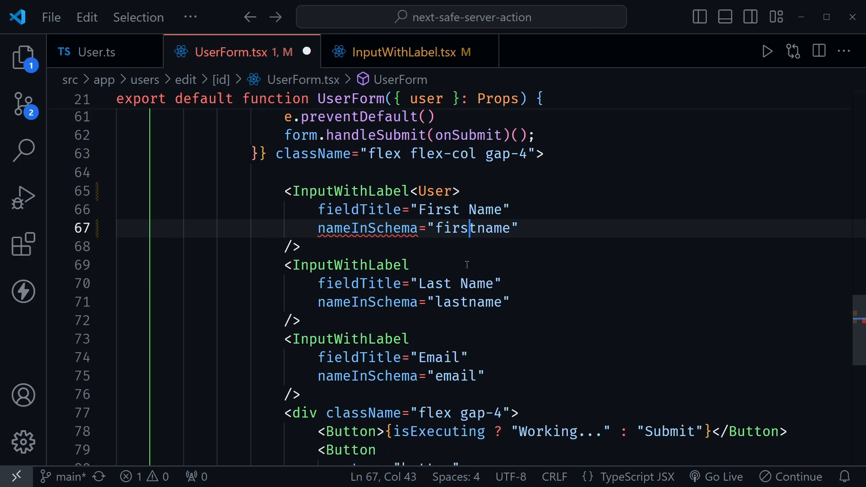
double_click(368, 228)
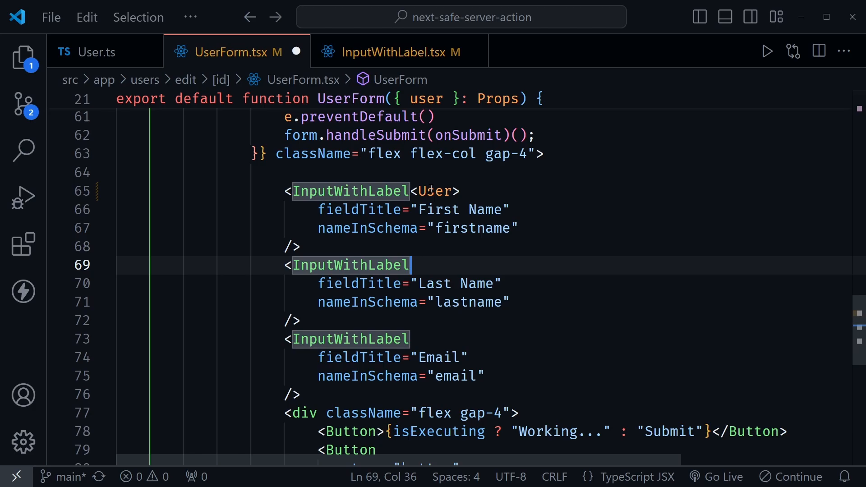
double_click(434, 191)
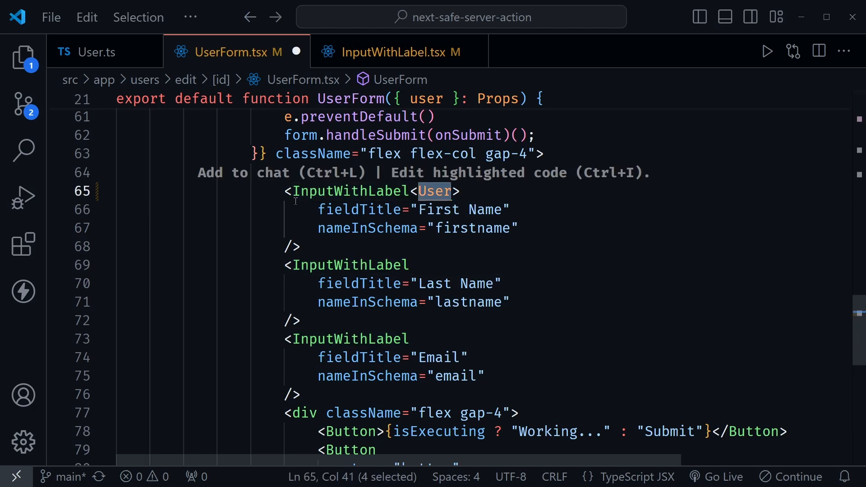
left_click_drag(419, 191, 303, 246)
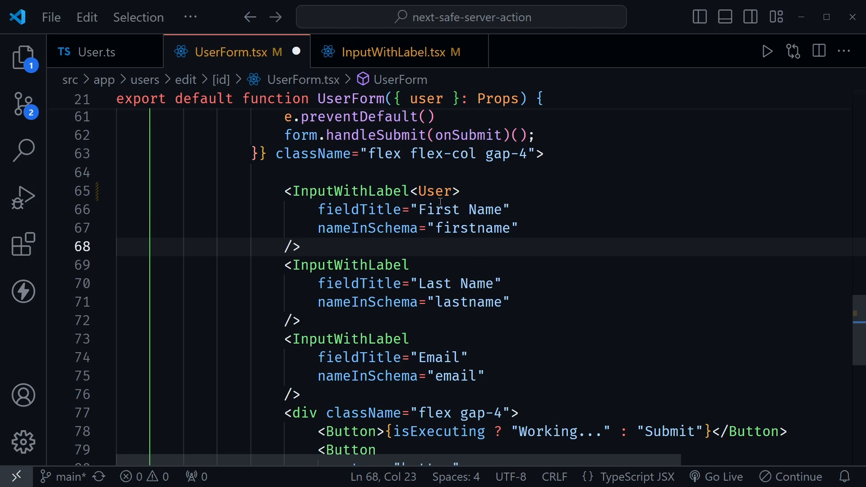
double_click(434, 191)
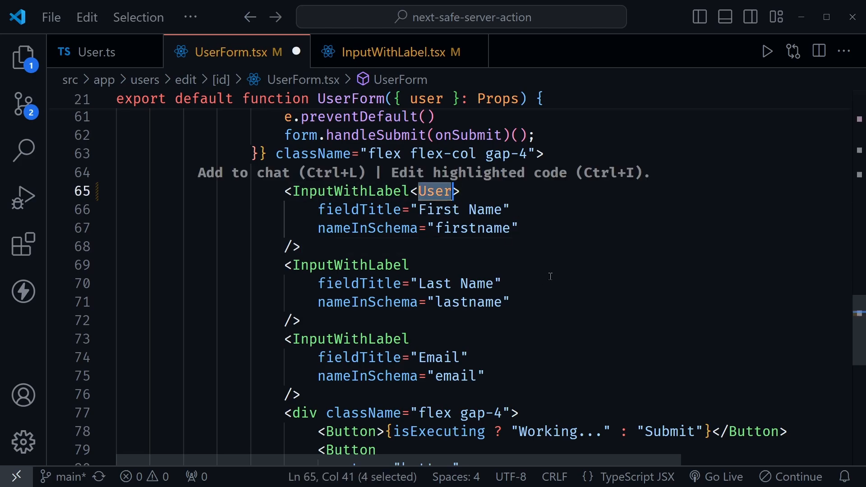
type("type Props = {")
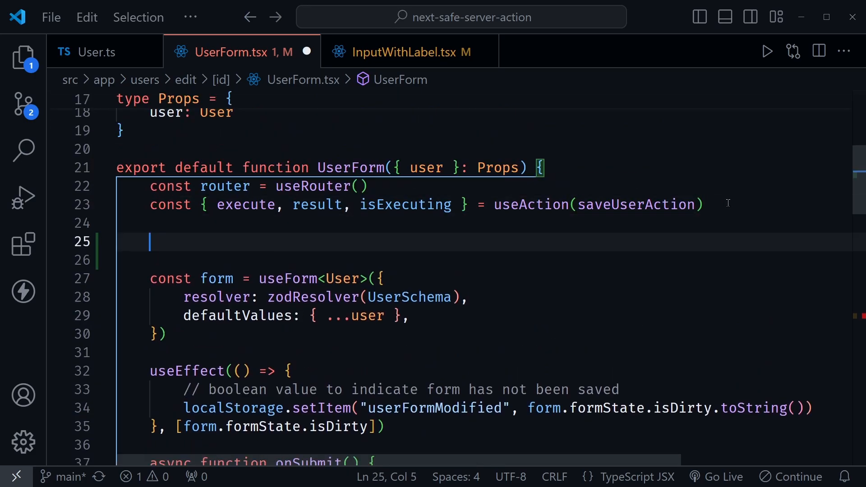
Declare const defaultValues = { ...user } above useForm.
type("const de")
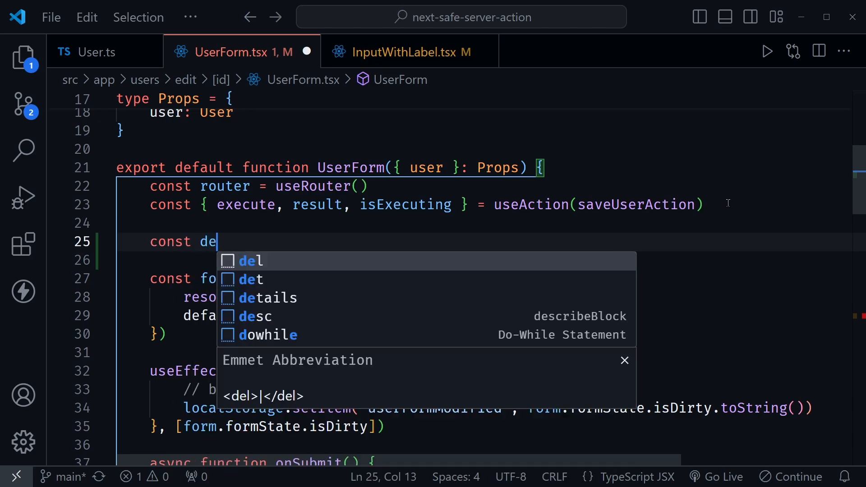
type("faultValues =")
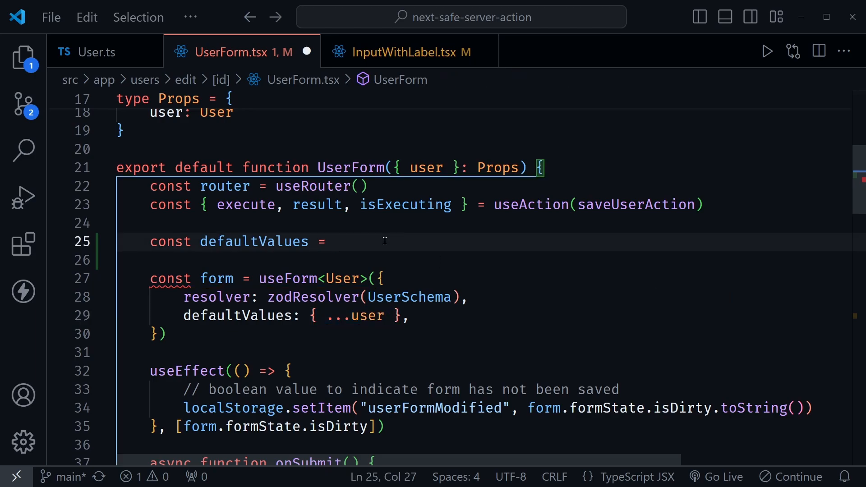
type("{ ...user }")
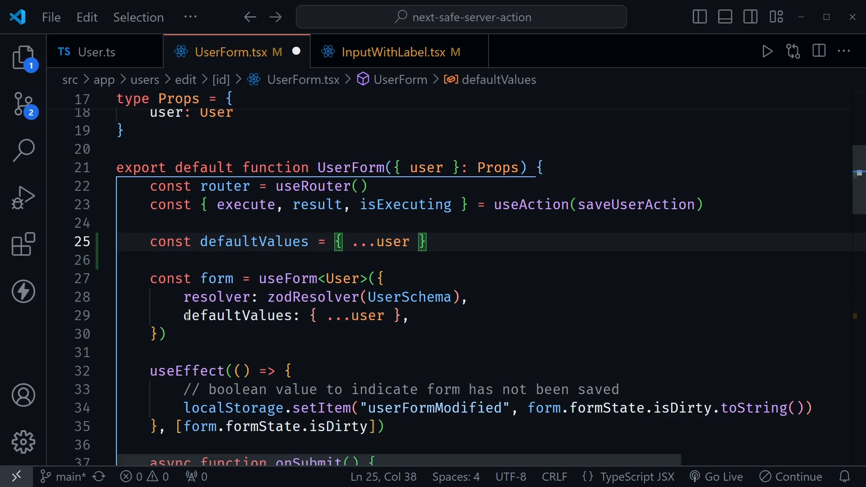
Replace useForm's defaultValues option line with ...defaultValues.
left_click_drag(184, 316, 400, 316)
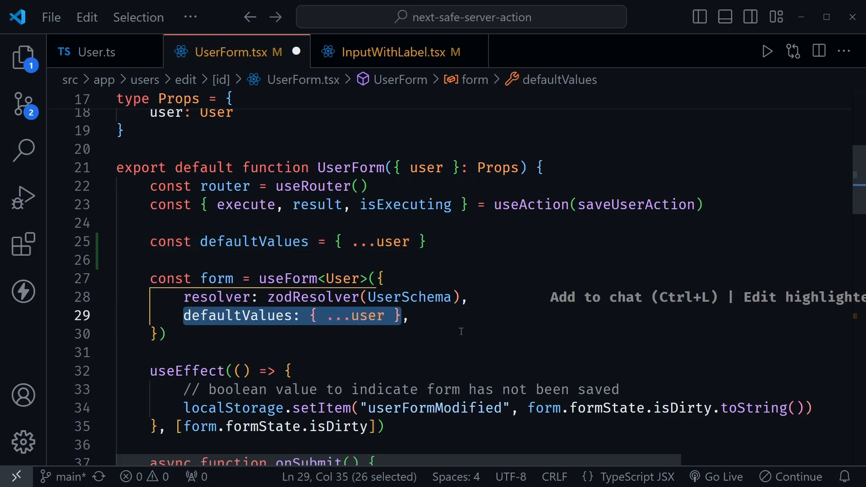
type("...defa")
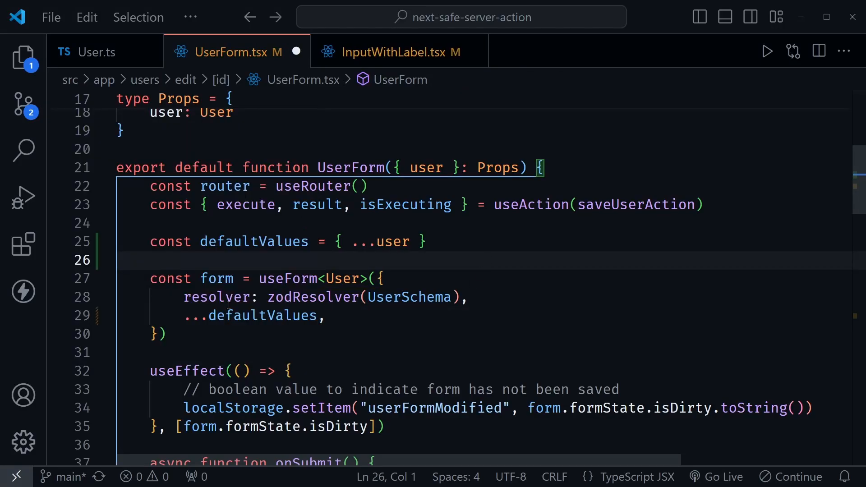
mouse_move(454, 318)
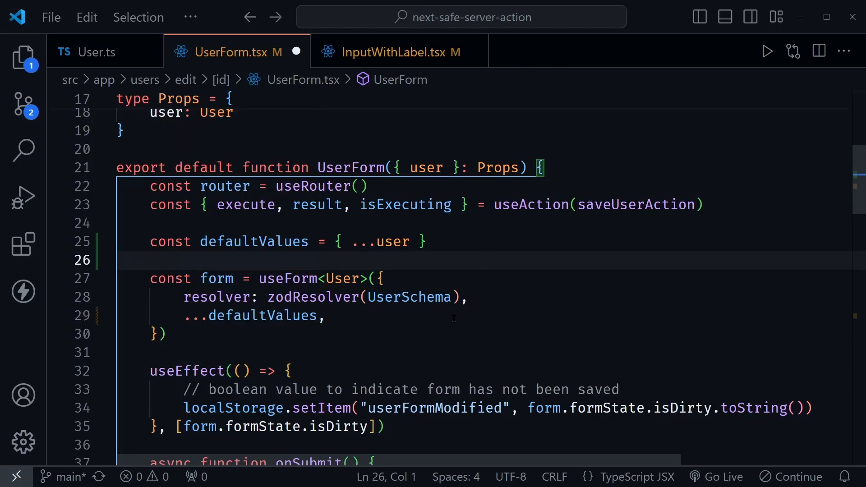
double_click(254, 242)
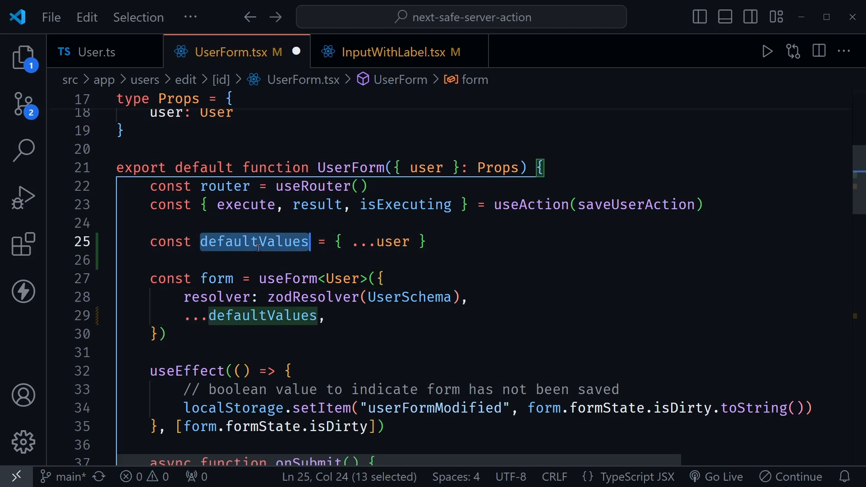
Copy the <typeof defaultValues> type argument from the first InputWithLabel.
scroll("down", 3)
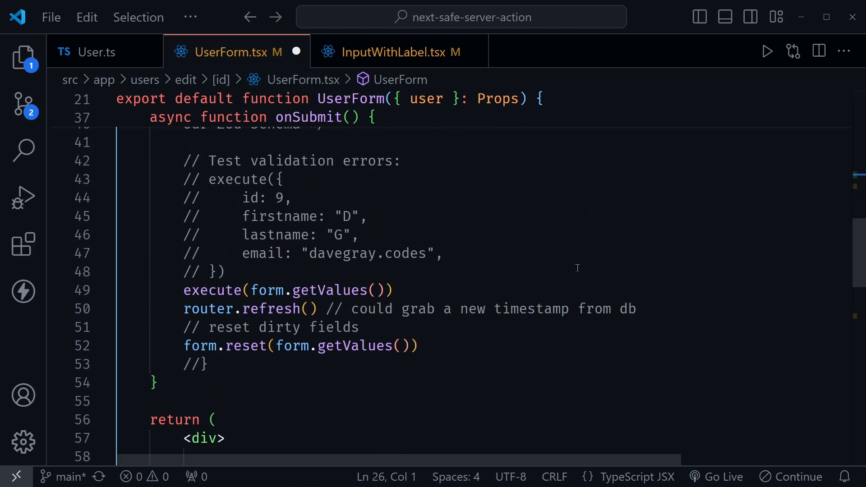
scroll("down", 3)
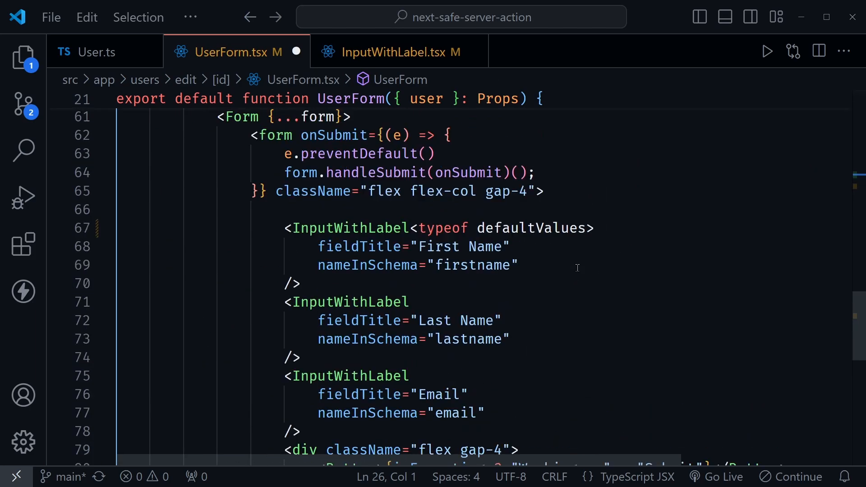
left_click(593, 228)
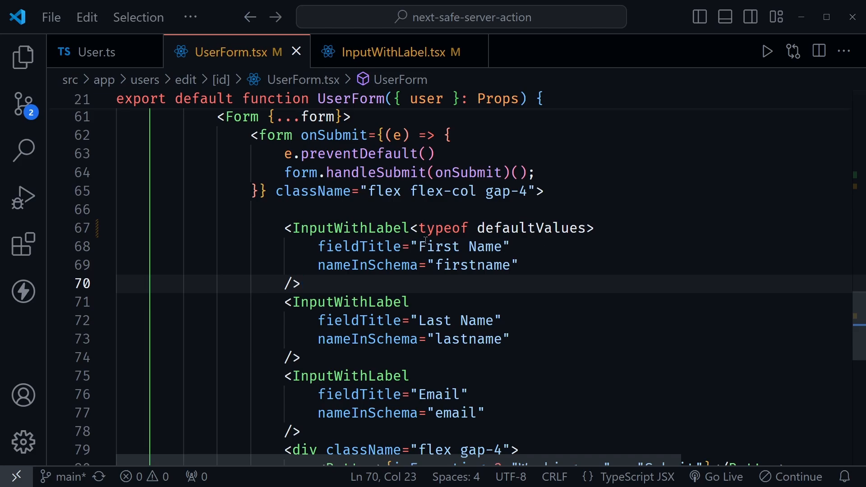
left_click_drag(413, 229, 596, 228)
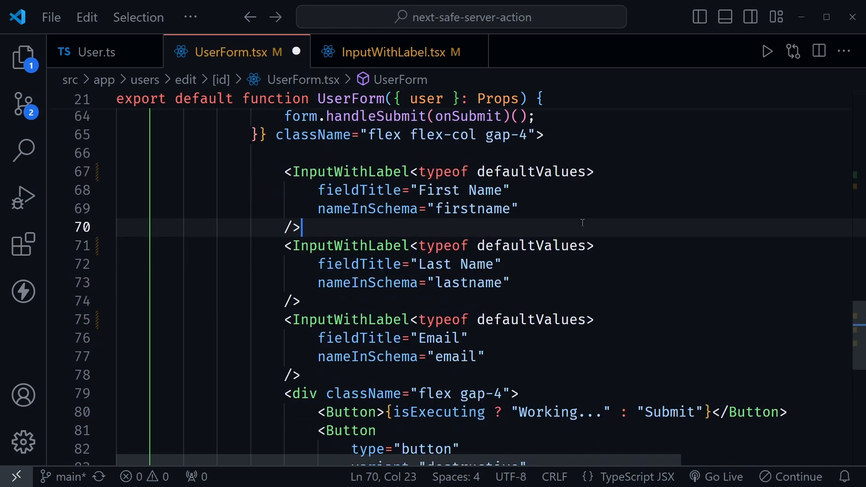
Misspell the Email field's schema name to test flagging, then edit the Last Name input.
double_click(455, 357)
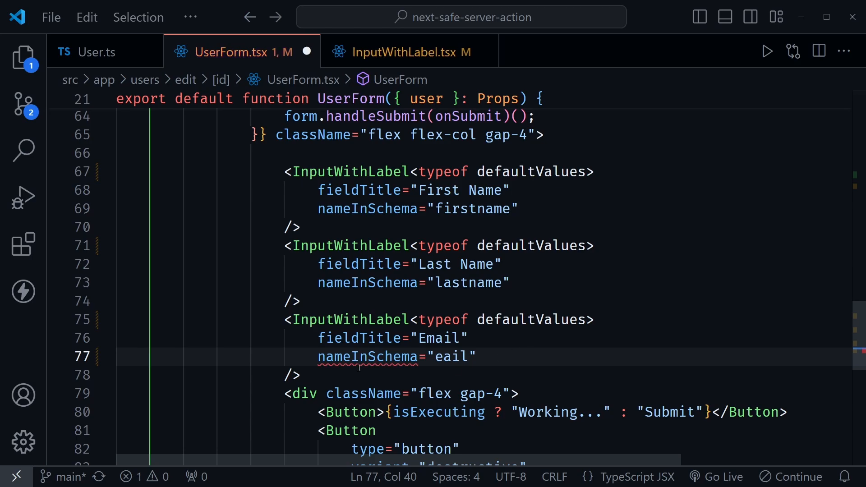
type("m")
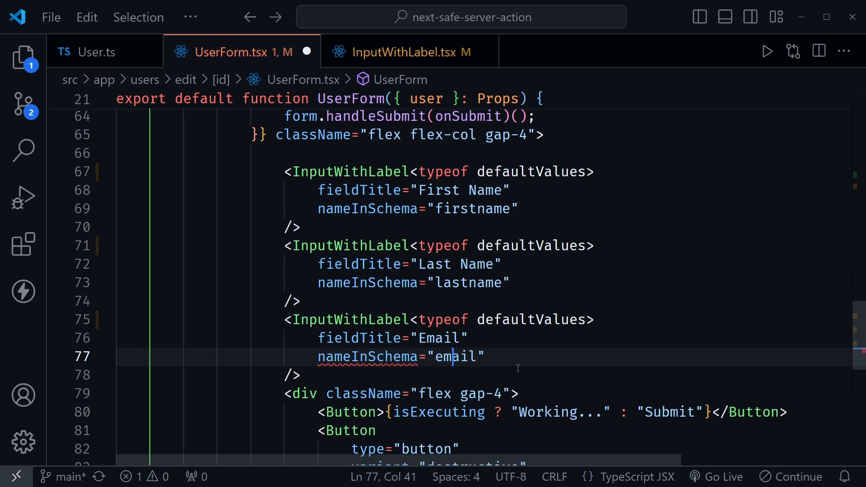
double_click(466, 283)
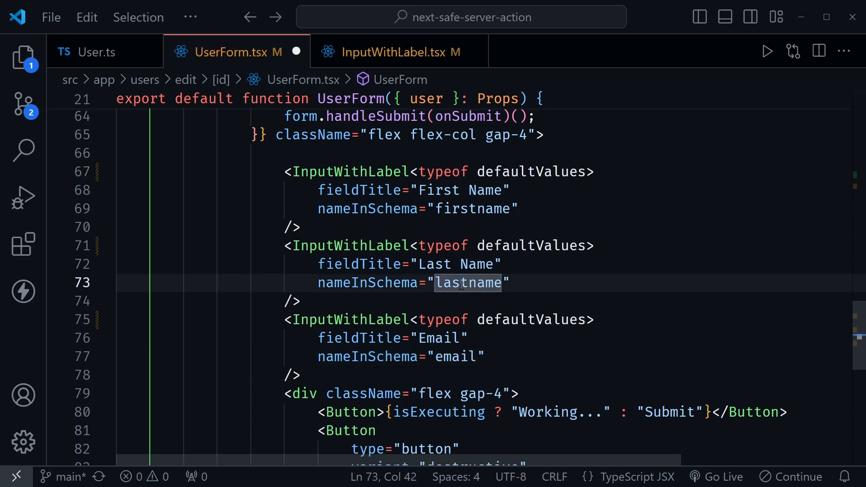
key("Backspace")
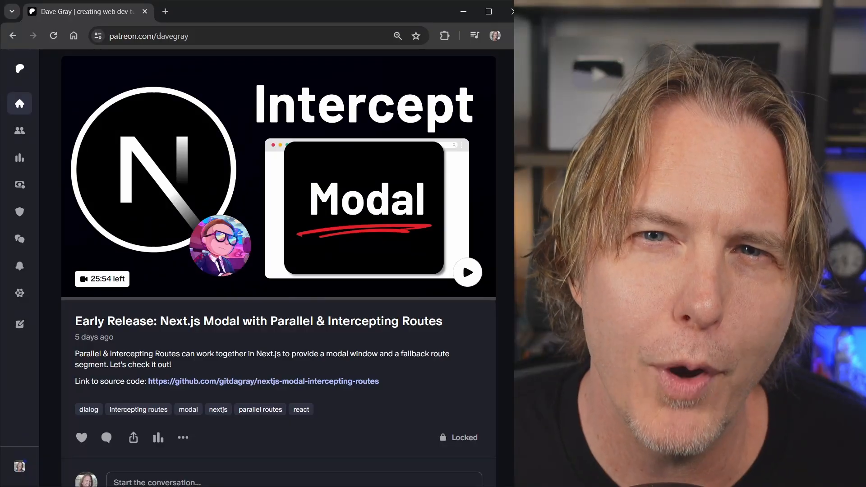
scroll("down", 3)
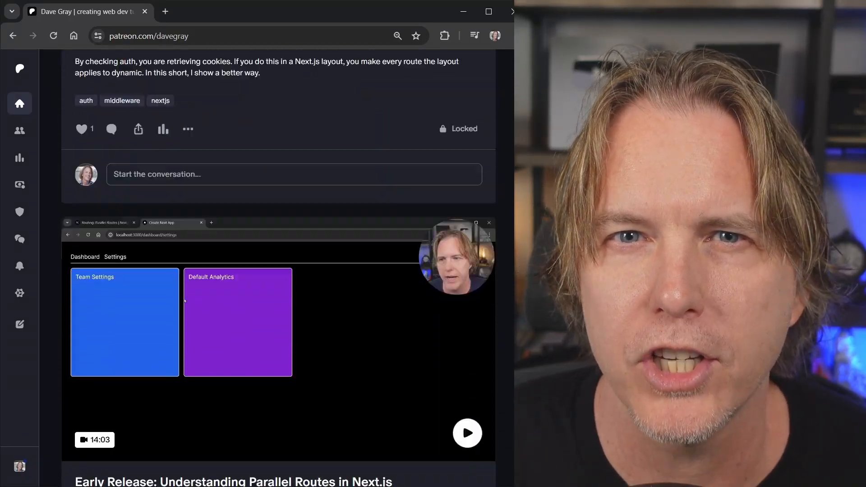
scroll("down", 3)
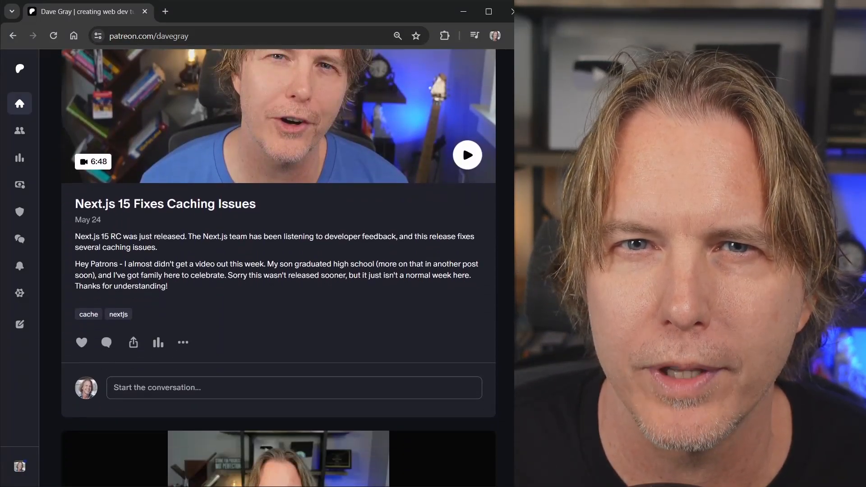
scroll("down", 3)
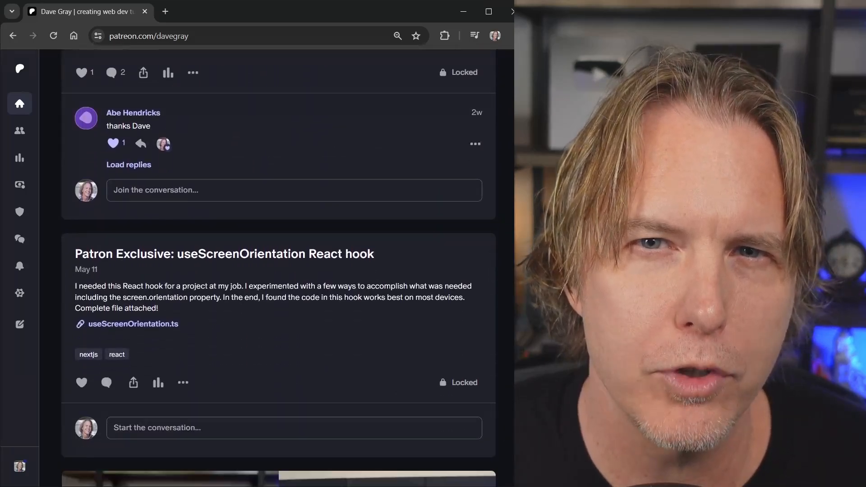
scroll("down", 3)
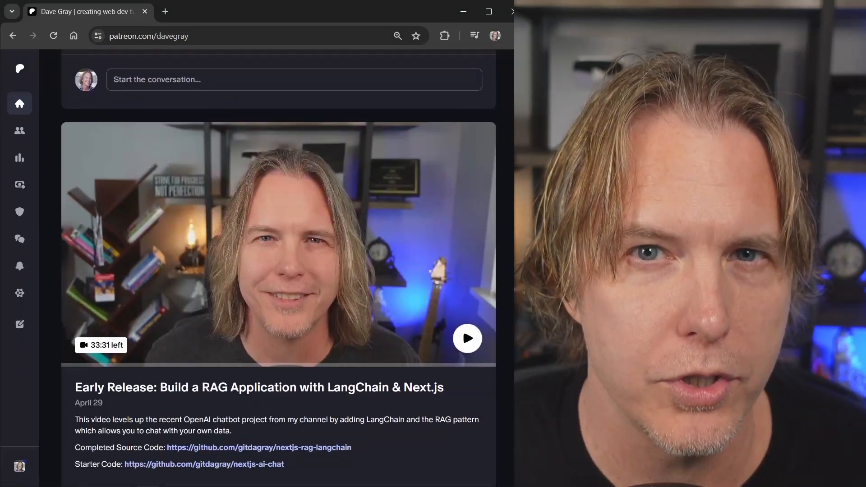
scroll("down", 3)
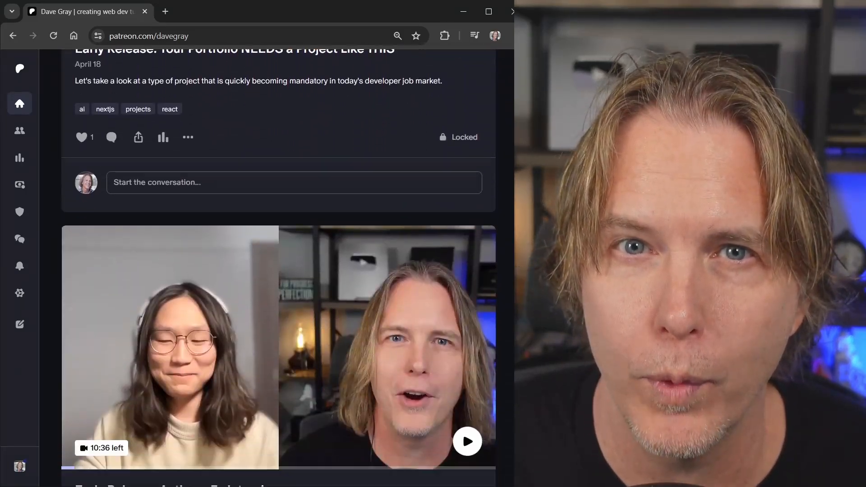
scroll("down", 3)
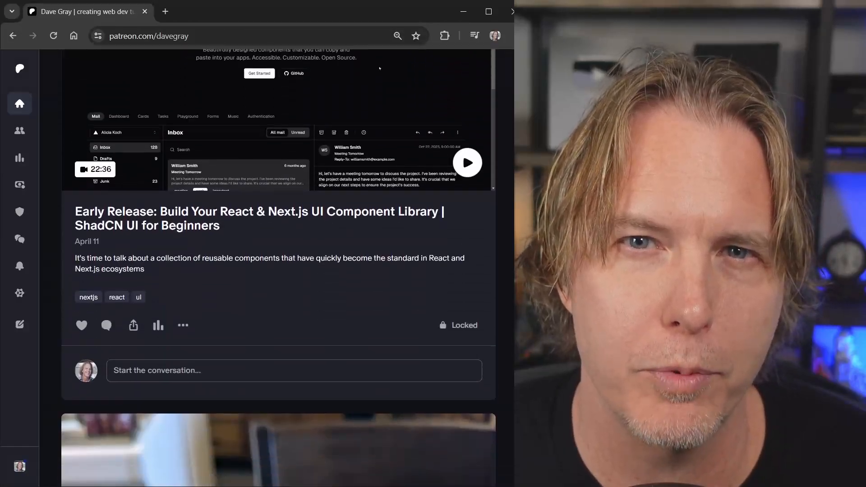